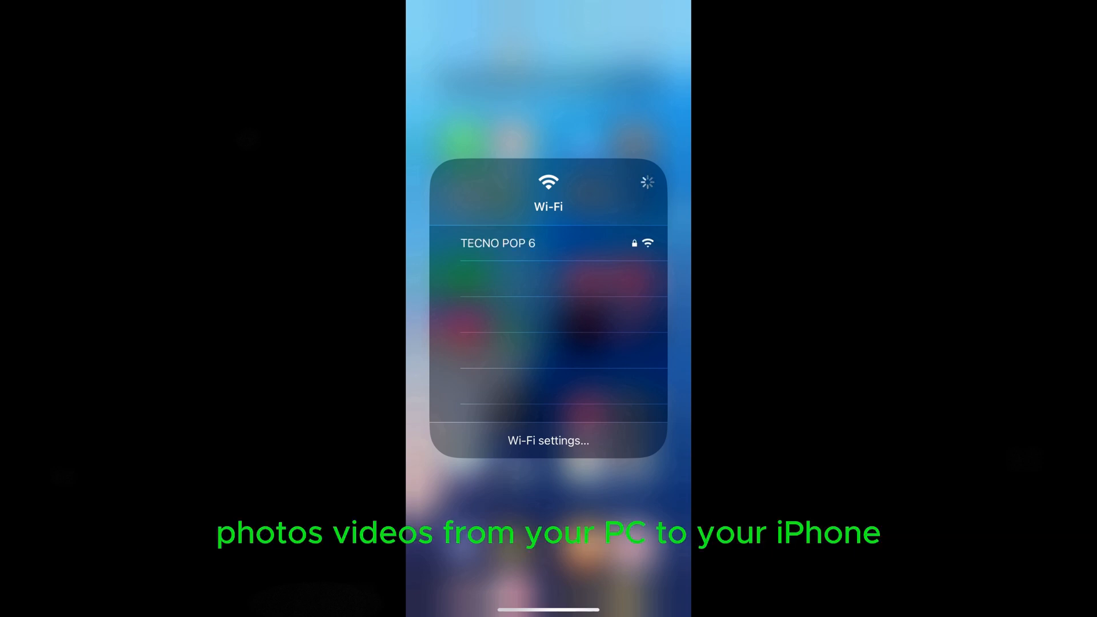
Connect the PC to the TECNO POP 6 Wi-Fi network from the network flyout.
{"action": "left_click", "coordinate": [498, 243]}
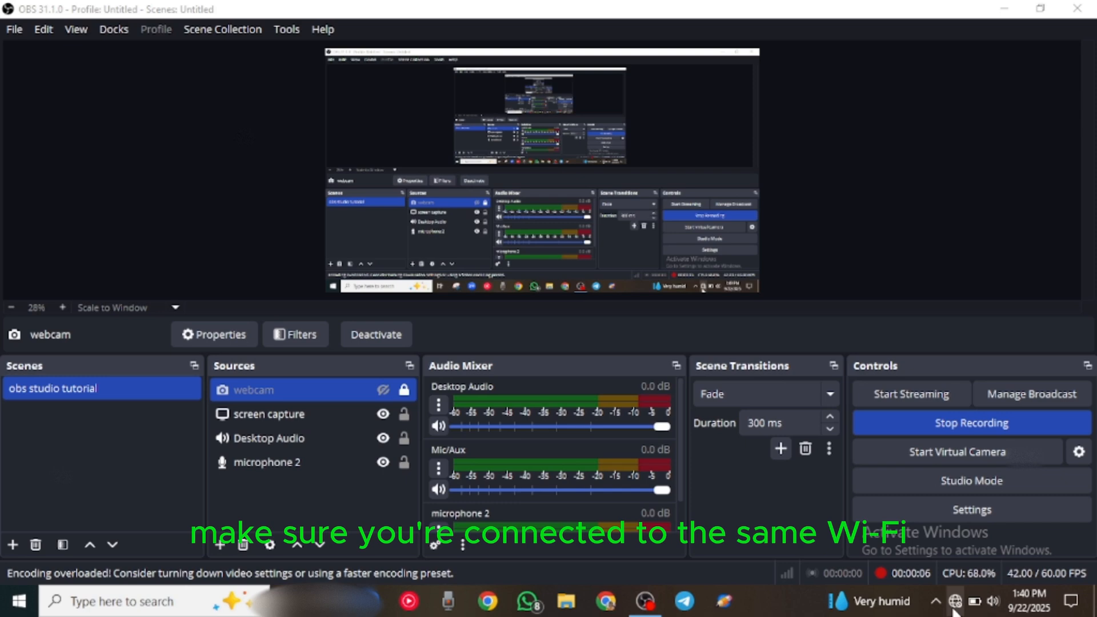
{"action": "left_click", "coordinate": [956, 601]}
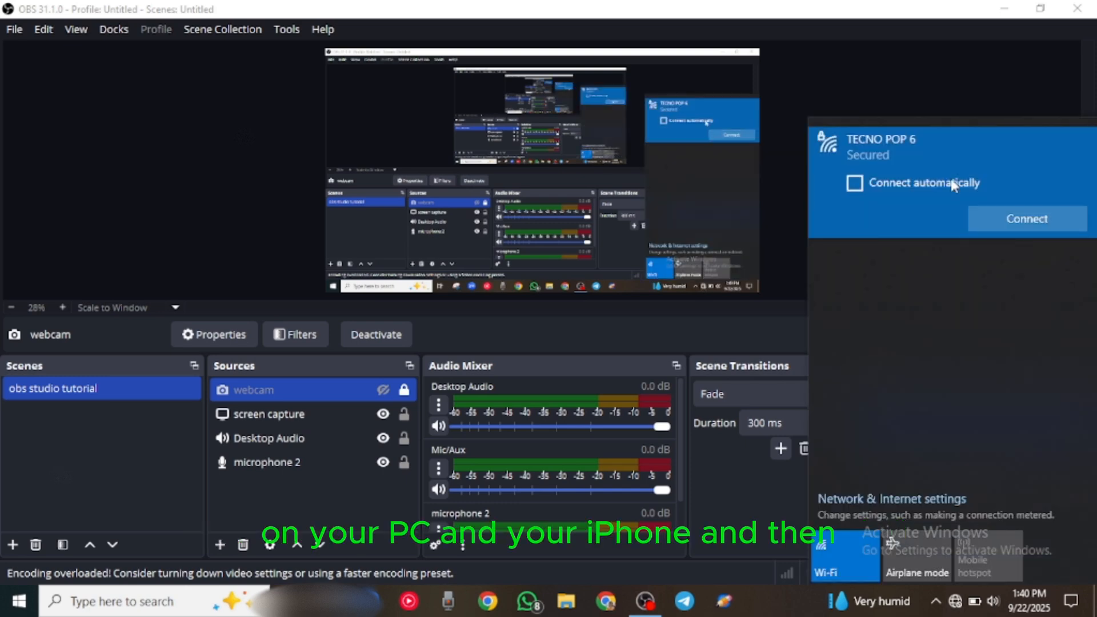
{"action": "left_click", "coordinate": [1027, 219]}
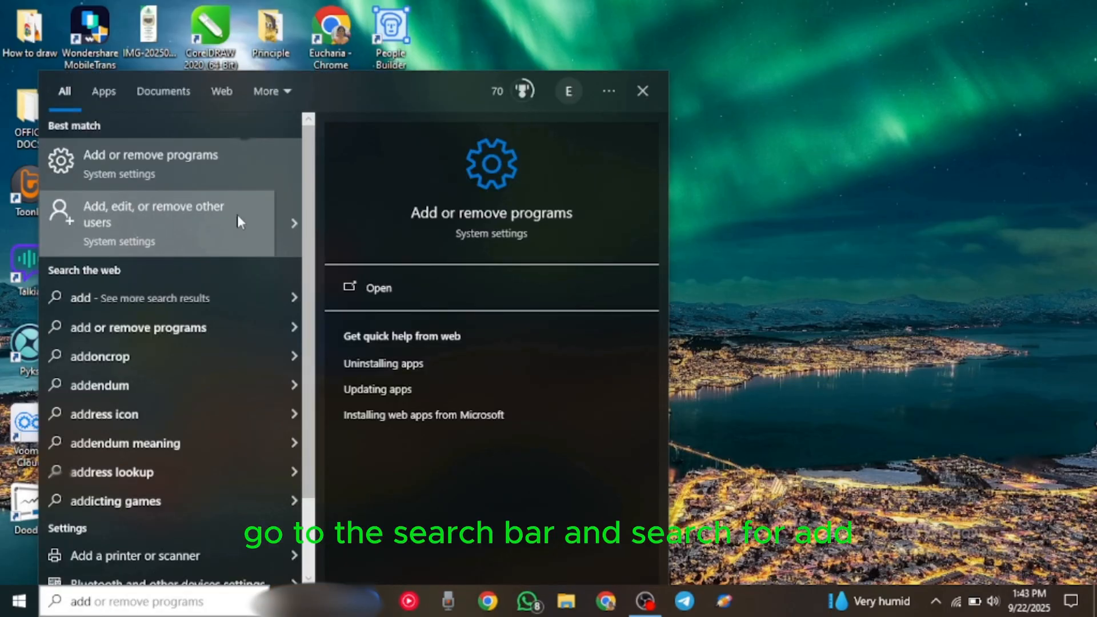
Go to the Family & other users settings to add someone else to this PC.
{"action": "left_click", "coordinate": [153, 214]}
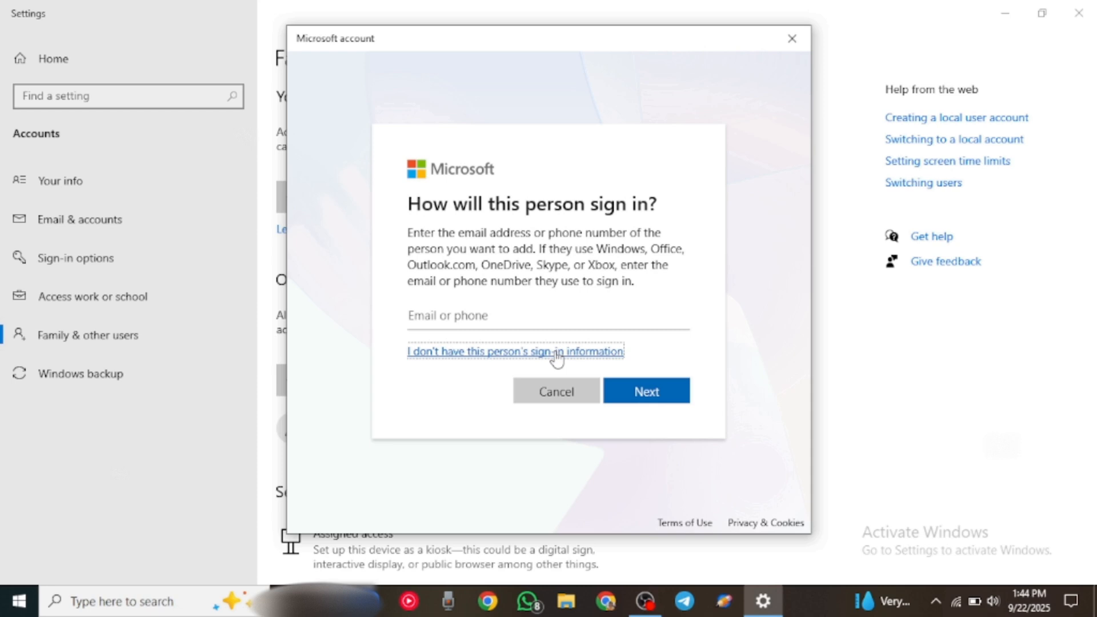
Create a local account named Cay with a password, without a Microsoft account, and return to the desktop.
{"action": "left_click", "coordinate": [515, 351]}
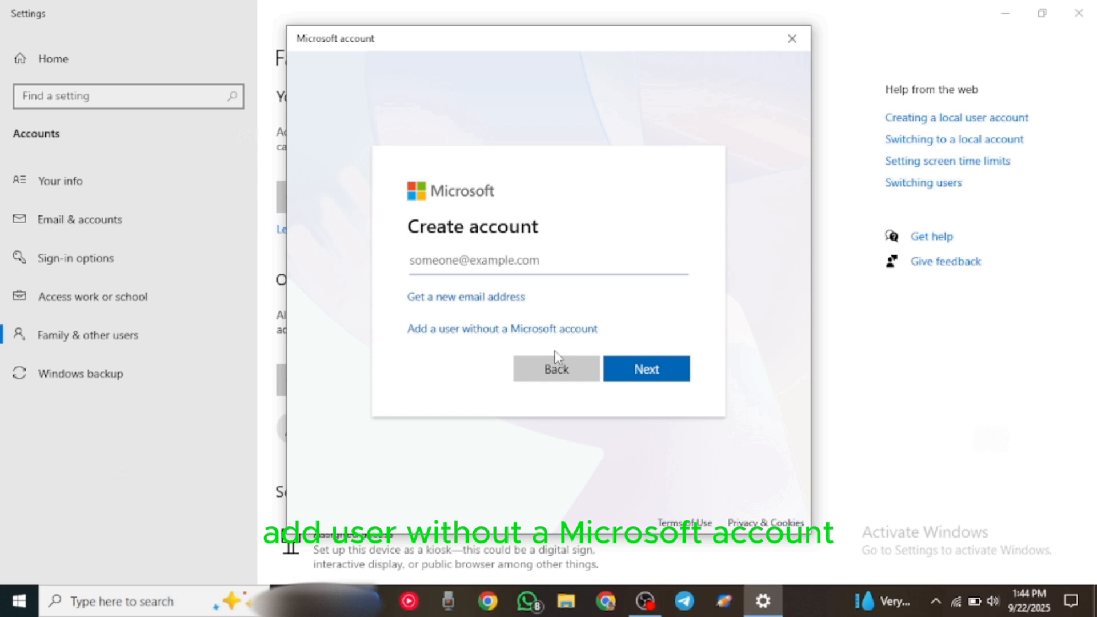
{"action": "left_click", "coordinate": [500, 329]}
{"action": "type", "text": "Cay"}
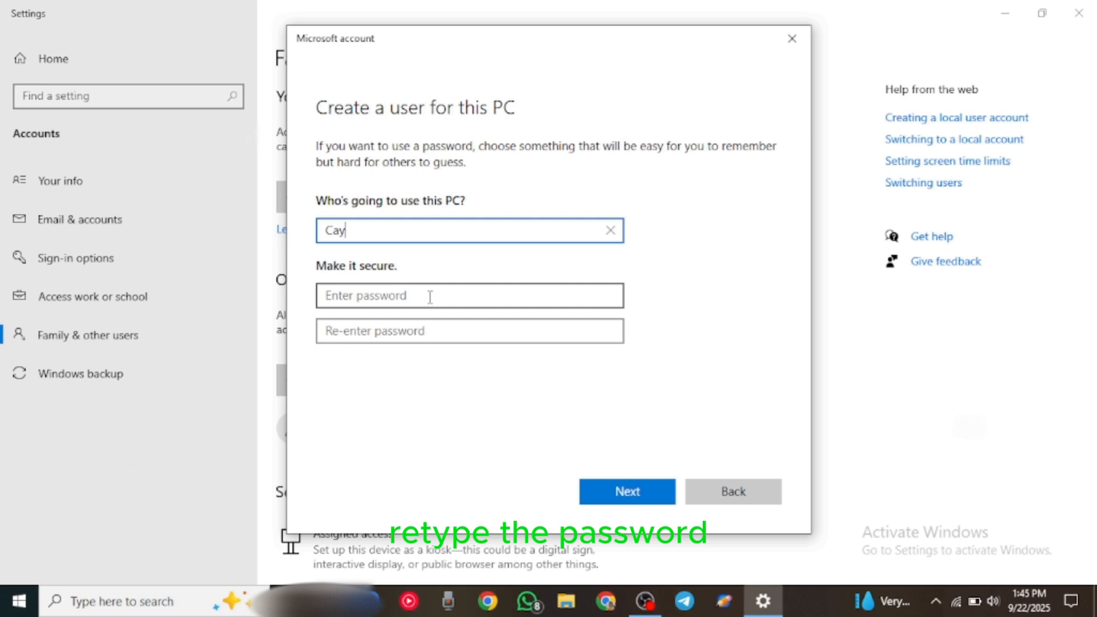
{"action": "type", "text": "•••"}
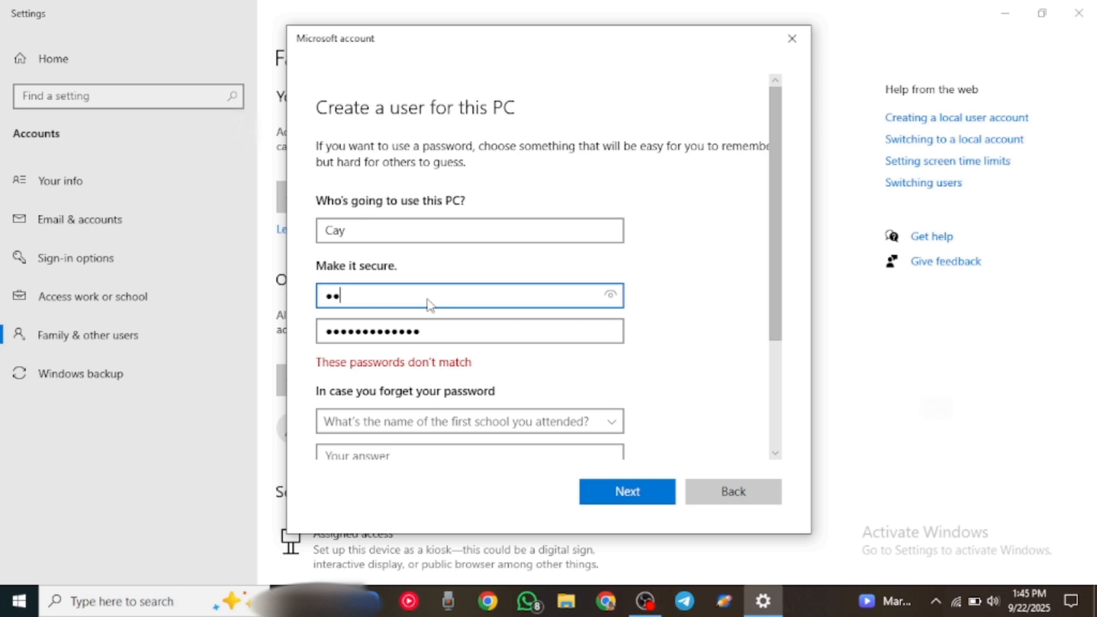
{"action": "left_click", "coordinate": [627, 492]}
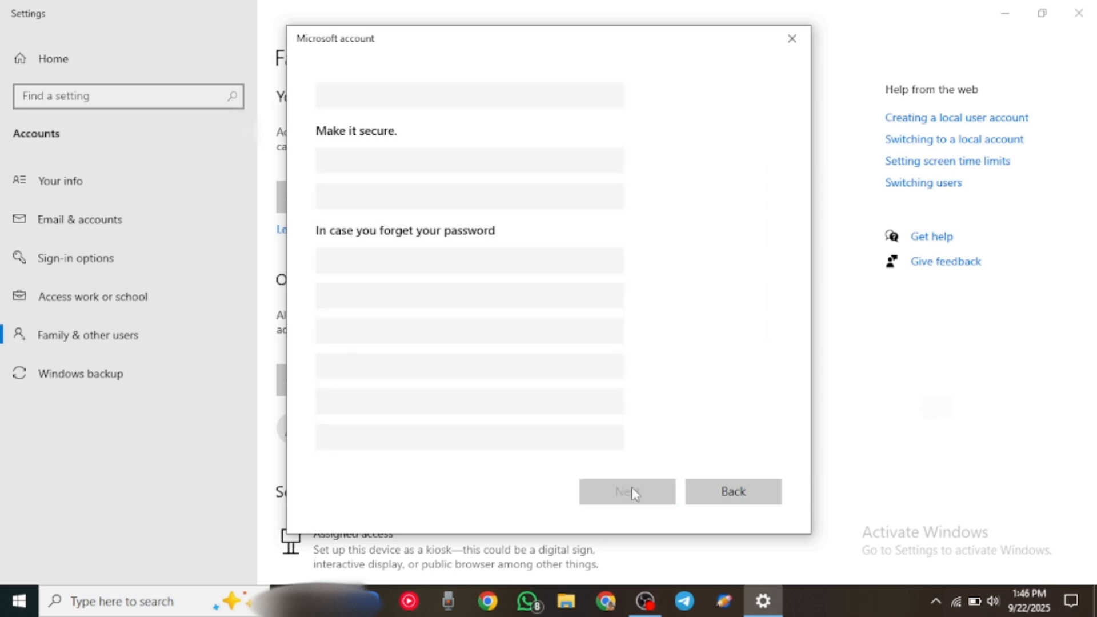
{"action": "left_click", "coordinate": [791, 38]}
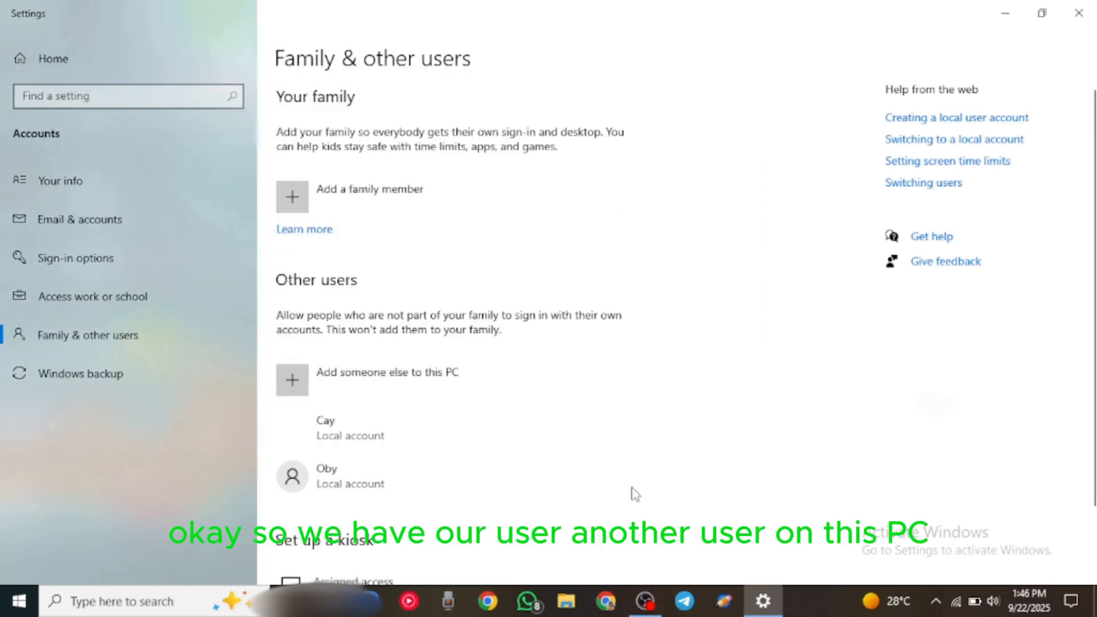
{"action": "scroll", "scroll_direction": "down", "scroll_amount": 3}
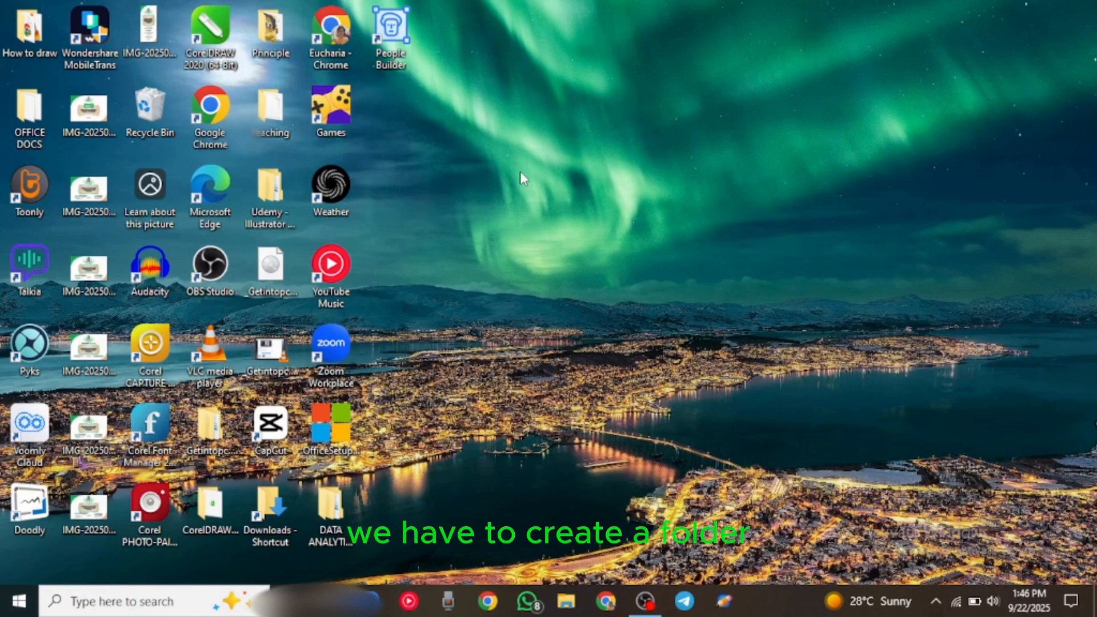
Create a new desktop folder named 'Cay Folder' and view its empty contents.
{"action": "right_click", "coordinate": [524, 178]}
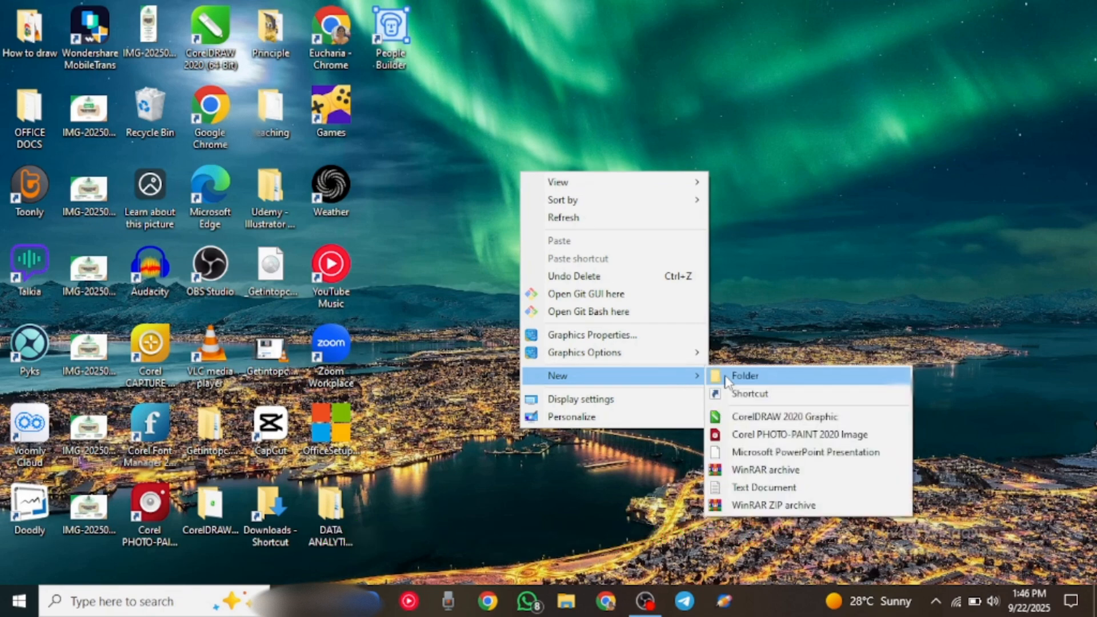
{"action": "left_click", "coordinate": [744, 376]}
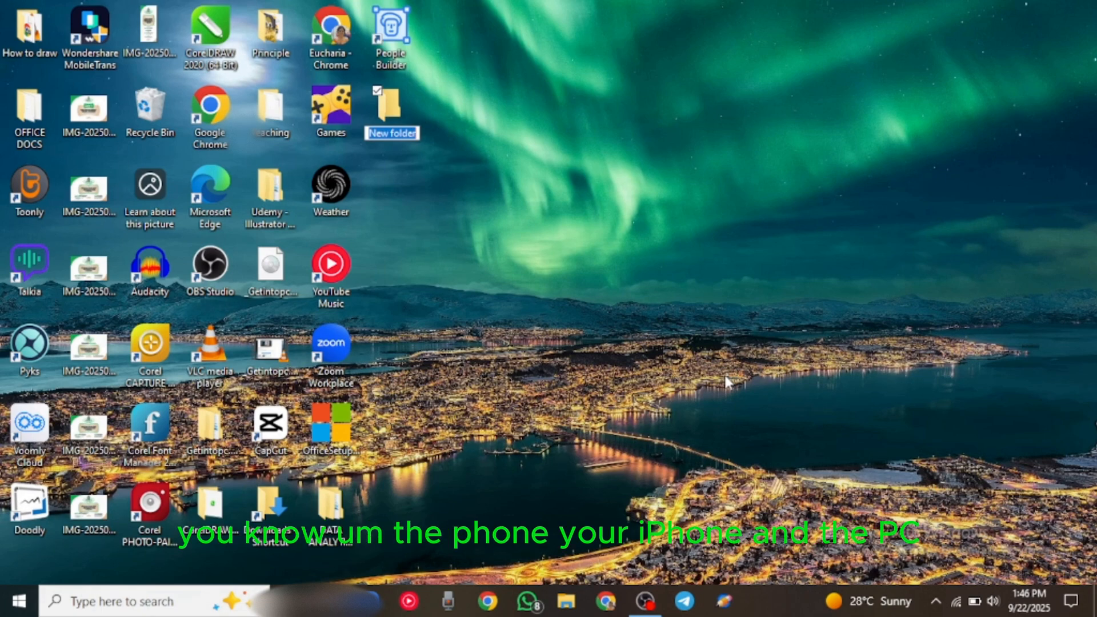
{"action": "type", "text": "Cay Folder"}
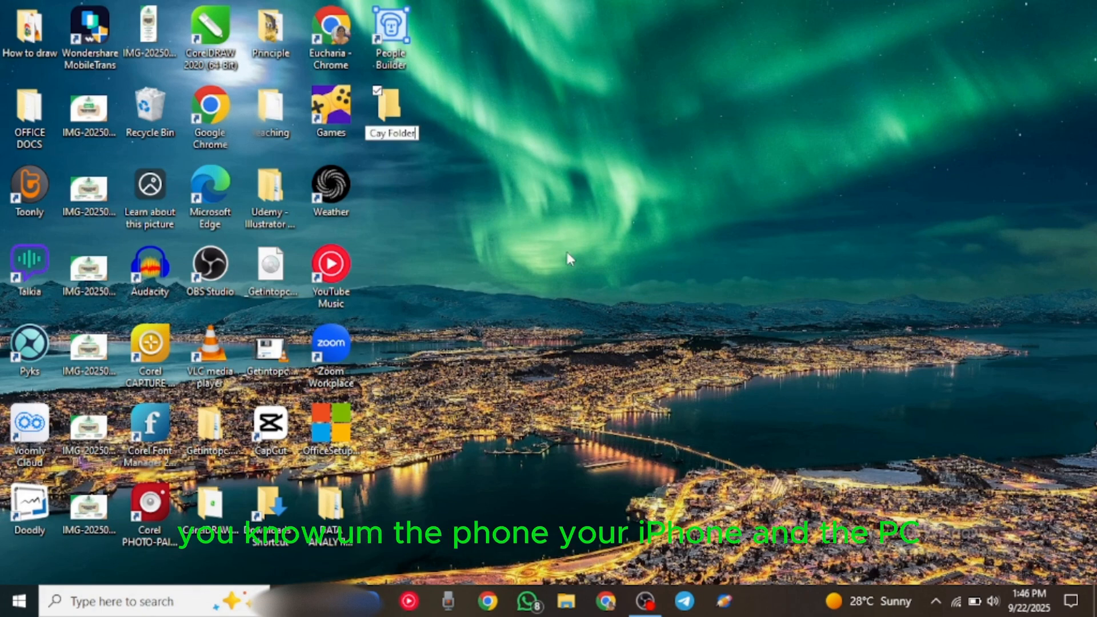
{"action": "mouse_move", "coordinate": [392, 116]}
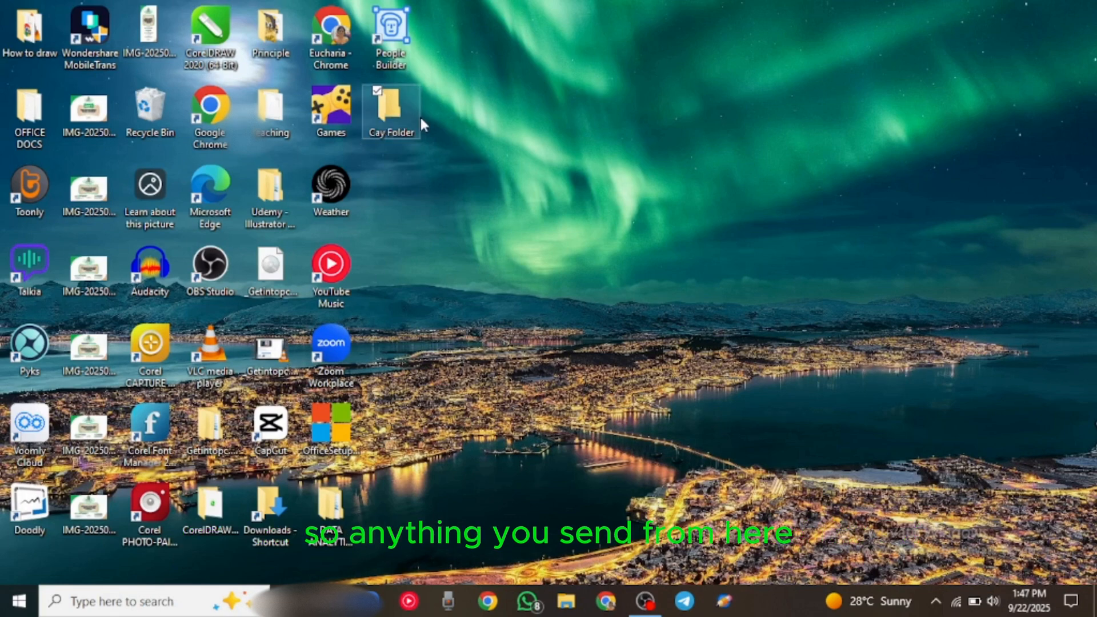
{"action": "double_click", "coordinate": [391, 112]}
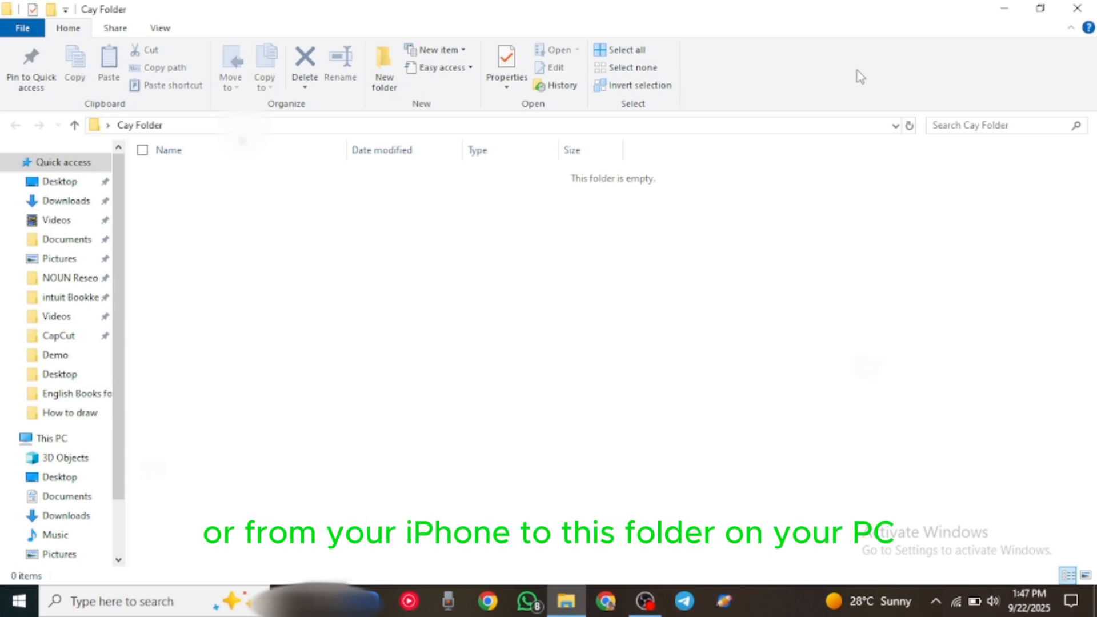
Turn on Advanced Sharing for Cay Folder in its properties and bring up its share permissions.
{"action": "right_click", "coordinate": [391, 112]}
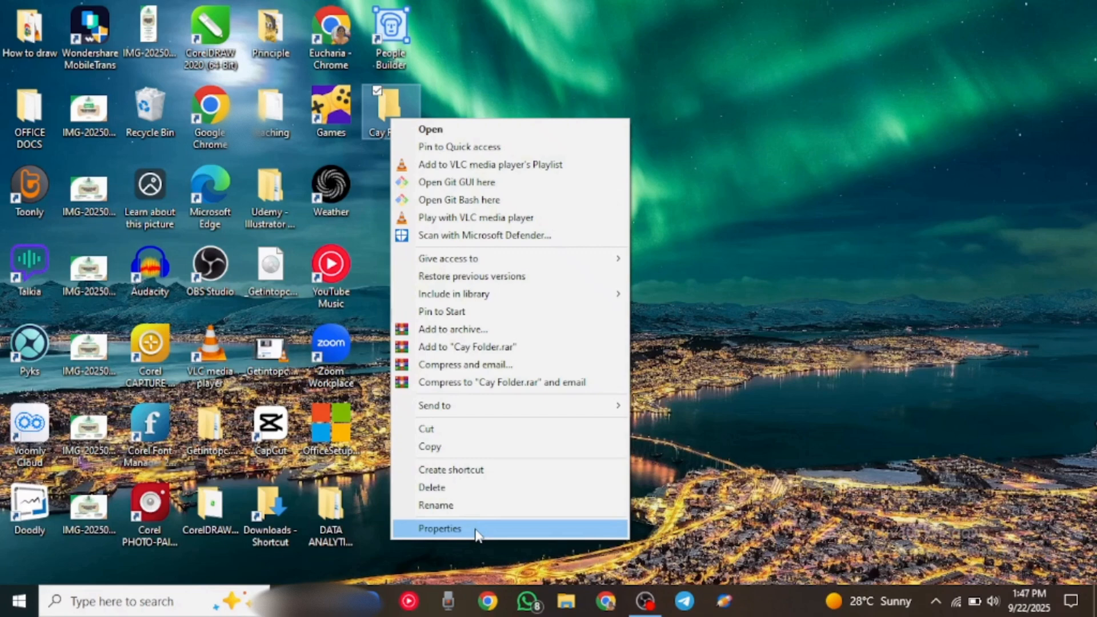
{"action": "left_click", "coordinate": [504, 363]}
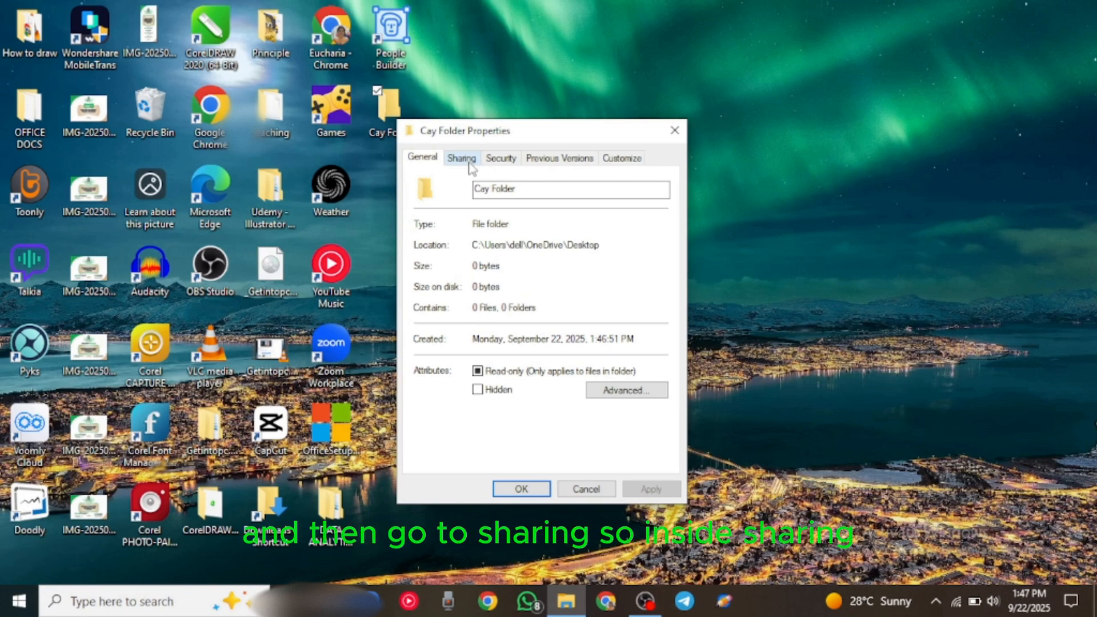
{"action": "left_click", "coordinate": [461, 158]}
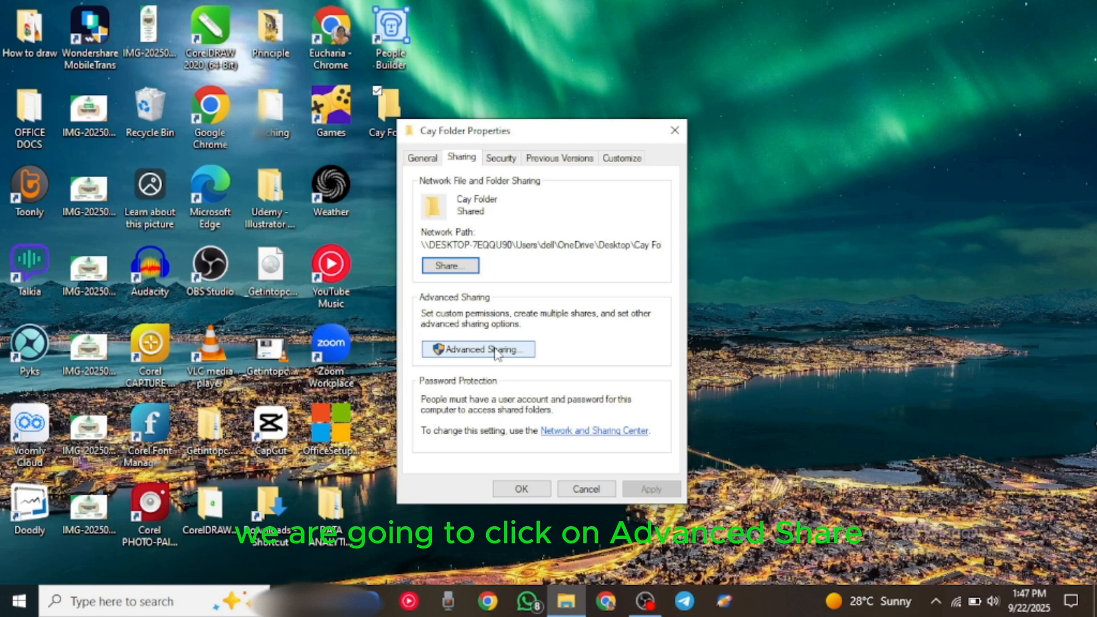
{"action": "left_click", "coordinate": [478, 350]}
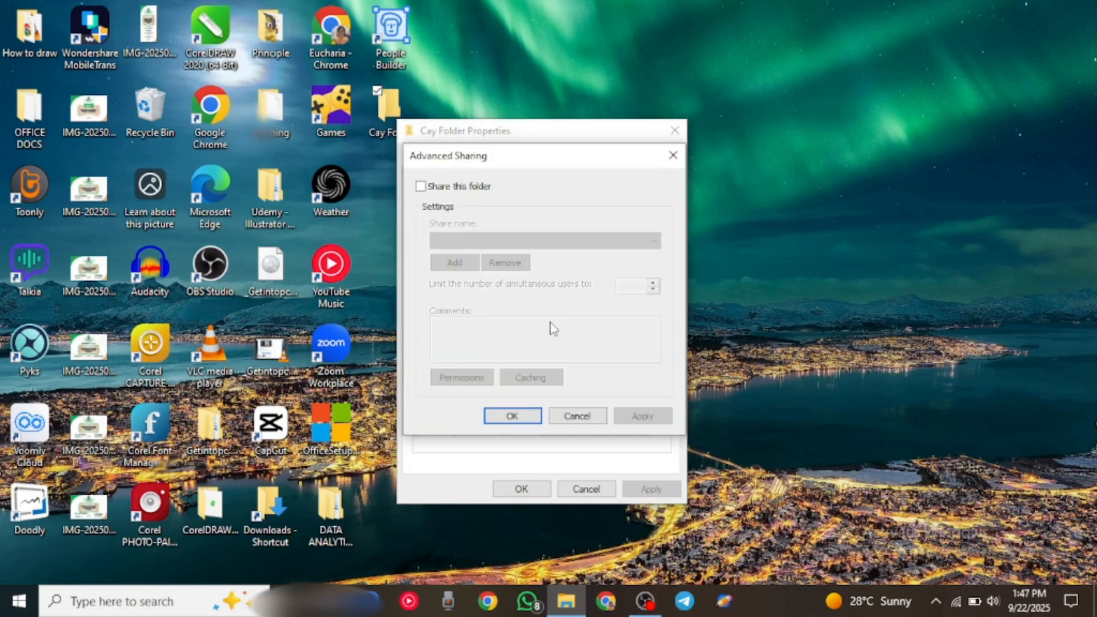
{"action": "mouse_move", "coordinate": [511, 307]}
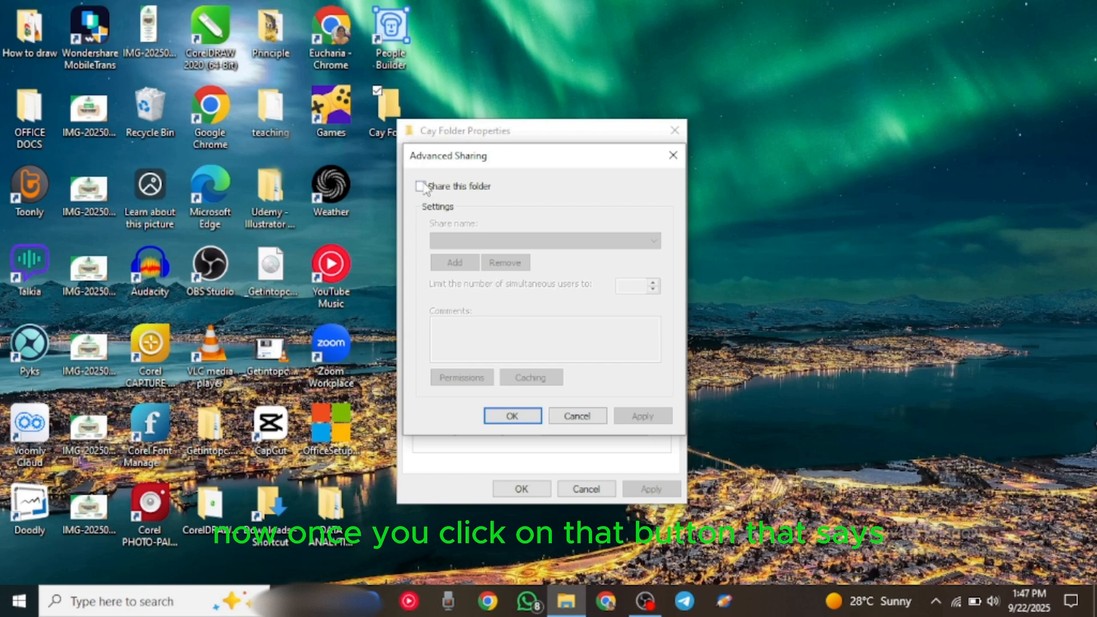
{"action": "left_click", "coordinate": [421, 186]}
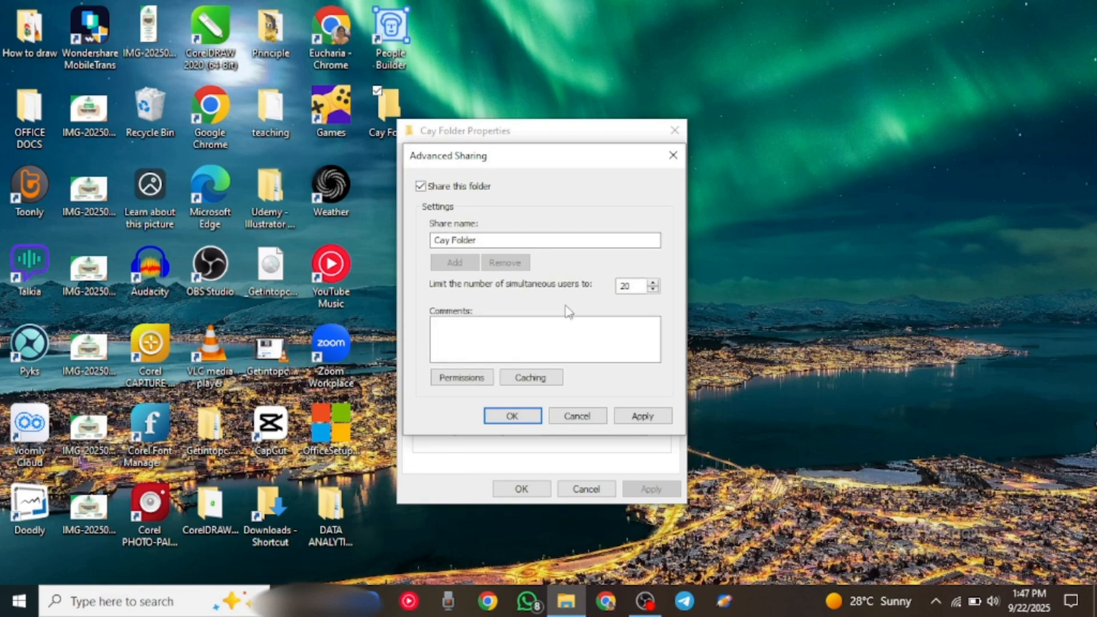
{"action": "left_click", "coordinate": [461, 377]}
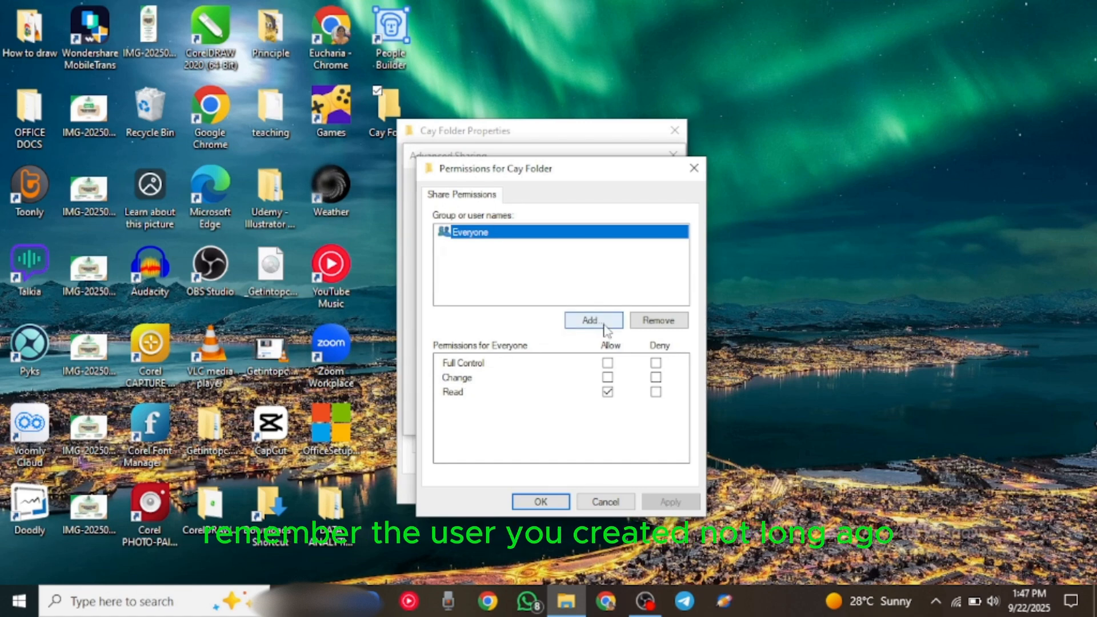
Add the user Cay to the share permissions with Full Control, Change and Read allowed.
{"action": "left_click", "coordinate": [592, 320]}
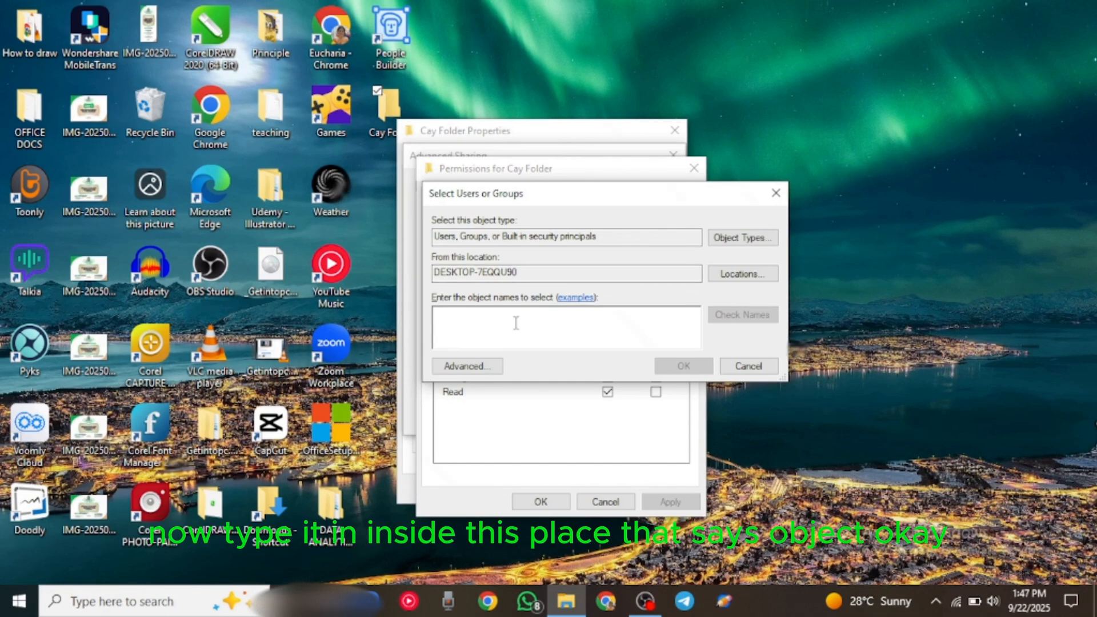
{"action": "type", "text": "c"}
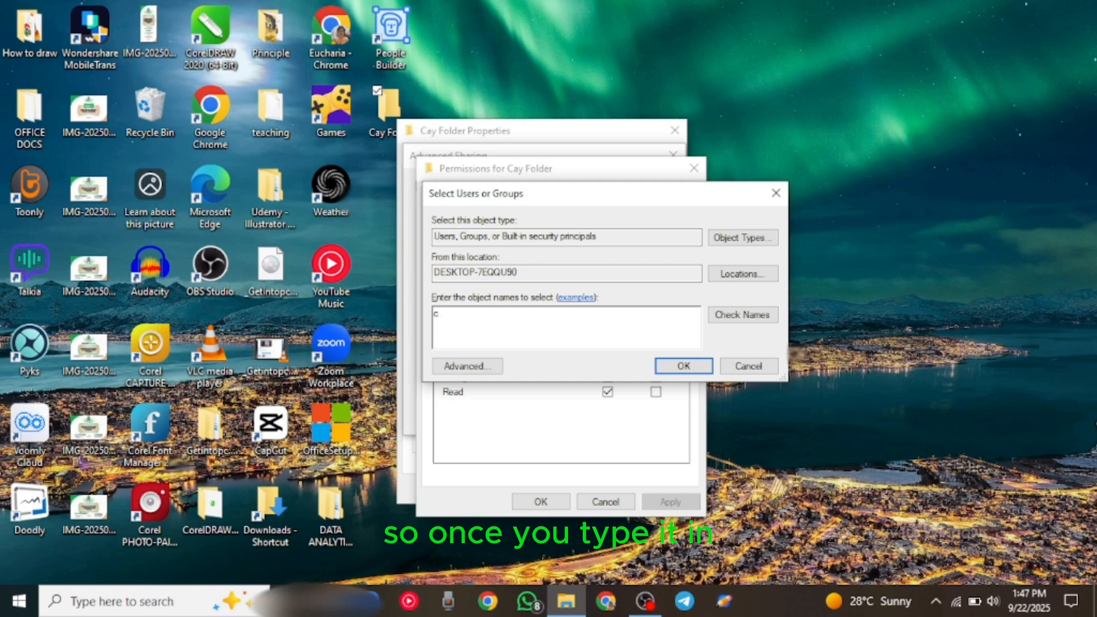
{"action": "type", "text": "ay"}
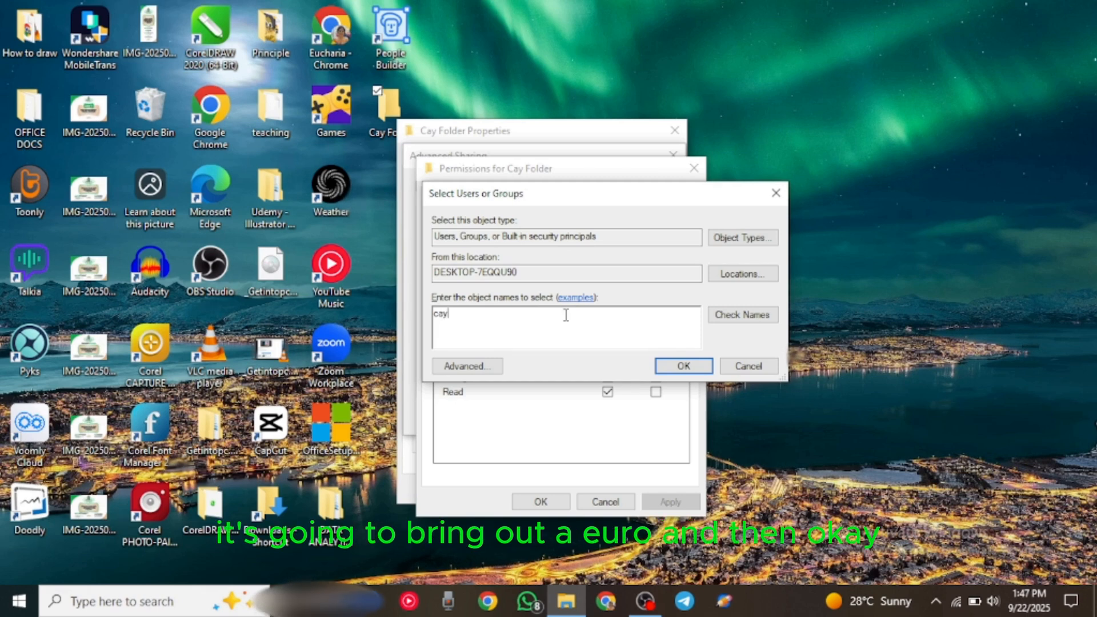
{"action": "left_click", "coordinate": [743, 314]}
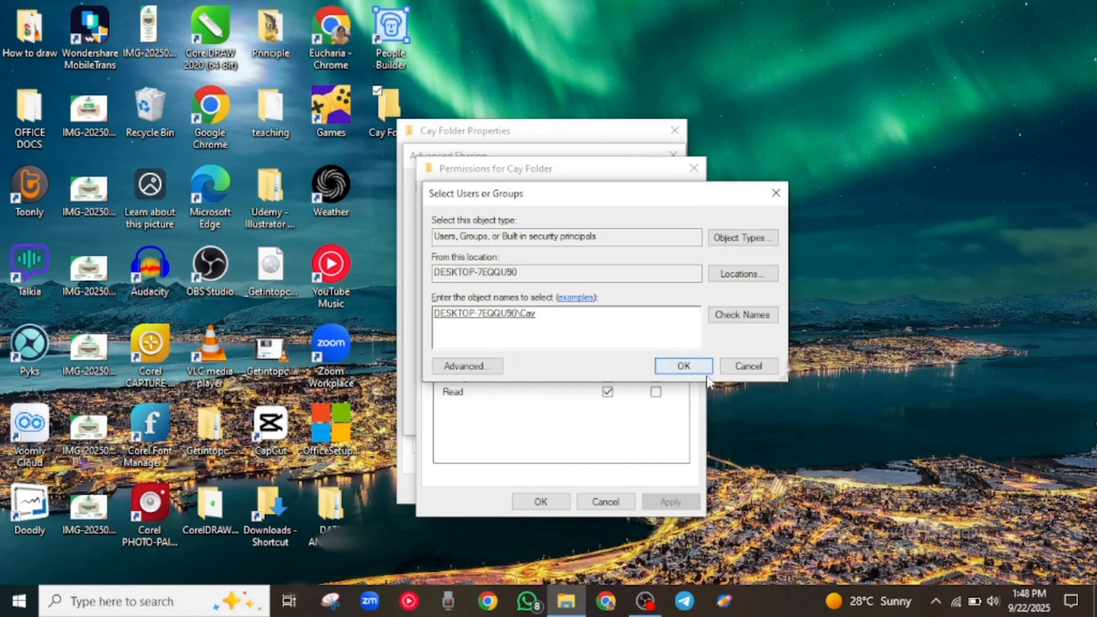
{"action": "left_click", "coordinate": [683, 366]}
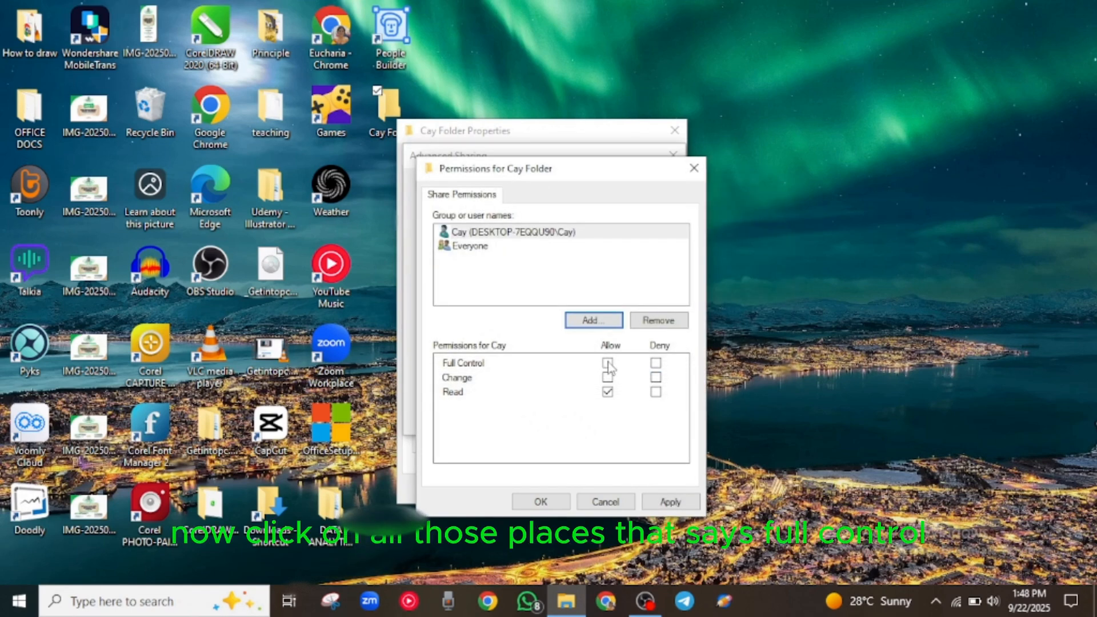
{"action": "left_click", "coordinate": [609, 363]}
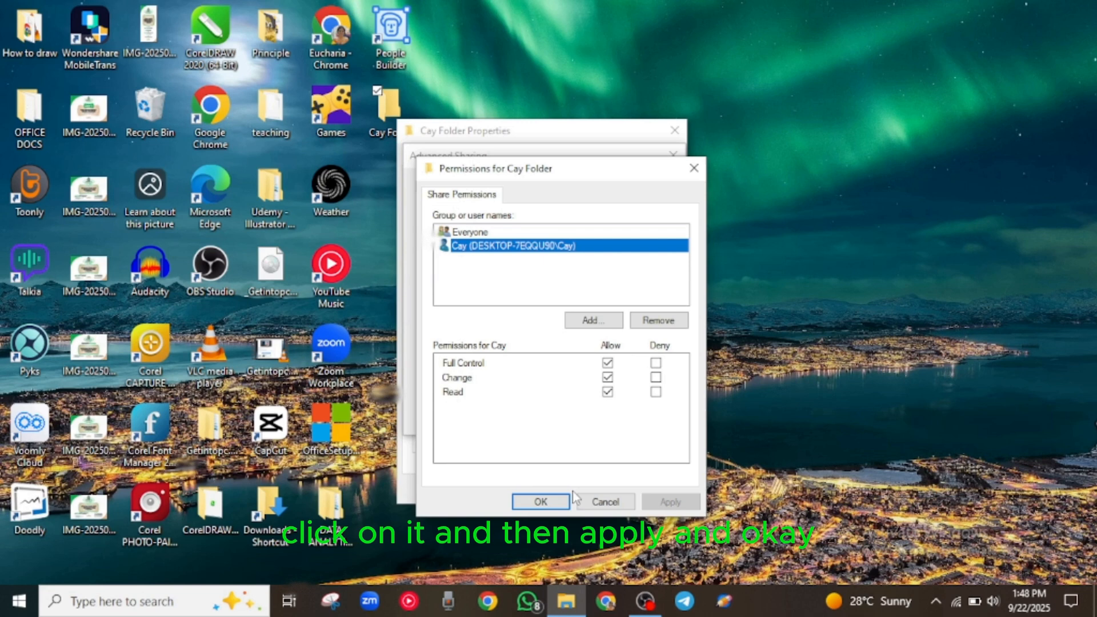
{"action": "left_click", "coordinate": [539, 502]}
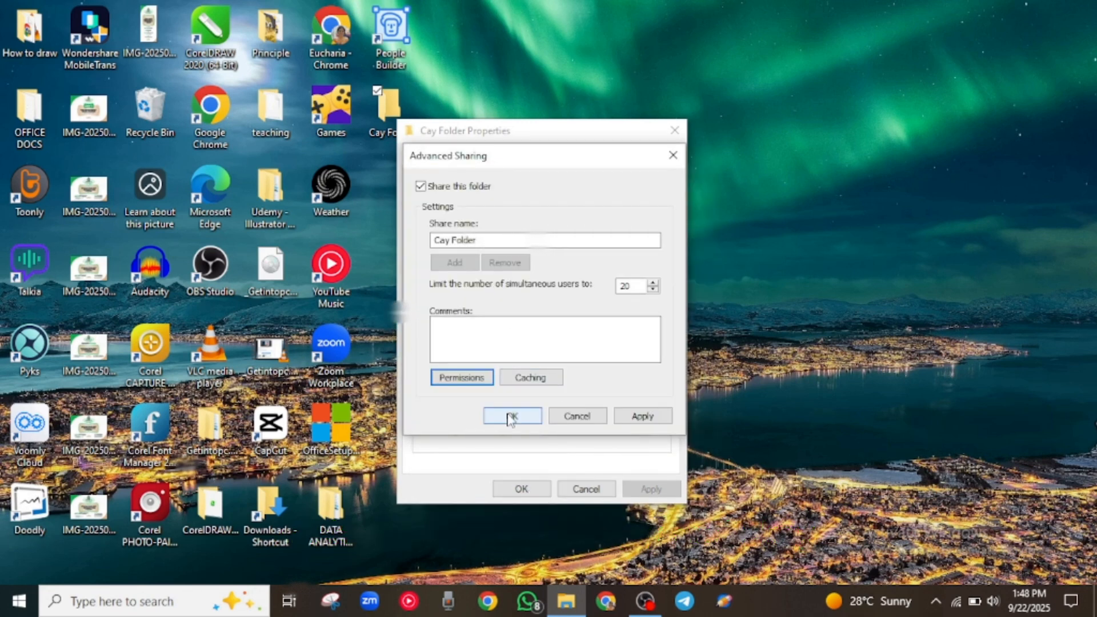
Save the advanced sharing settings and add Cay to the people the folder is shared with.
{"action": "left_click", "coordinate": [512, 417]}
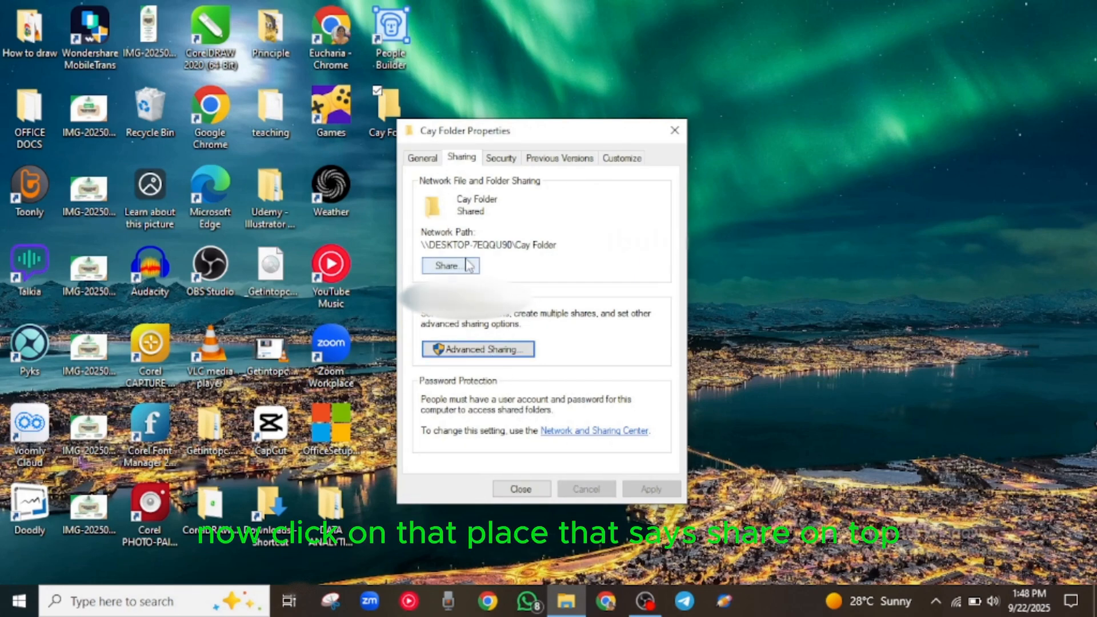
{"action": "left_click", "coordinate": [447, 265]}
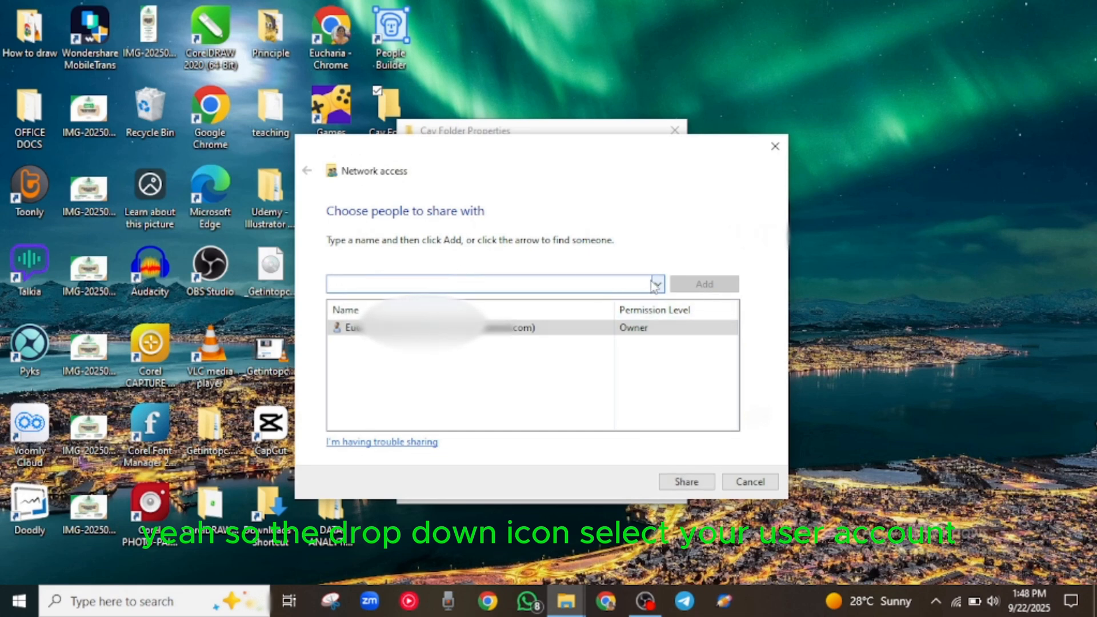
{"action": "left_click", "coordinate": [655, 284]}
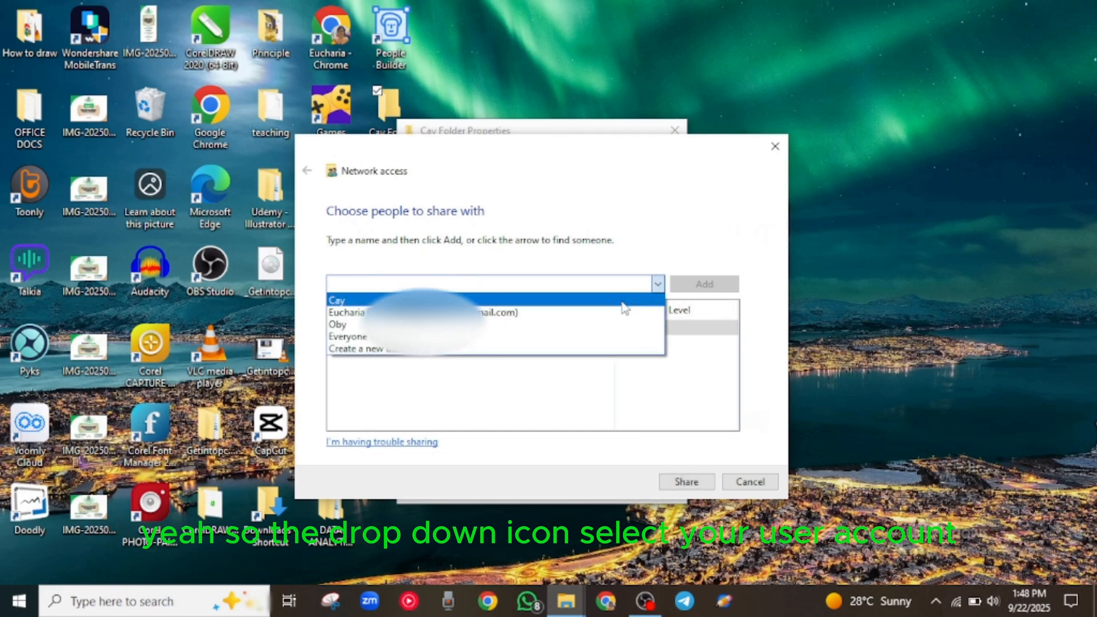
{"action": "left_click", "coordinate": [338, 299]}
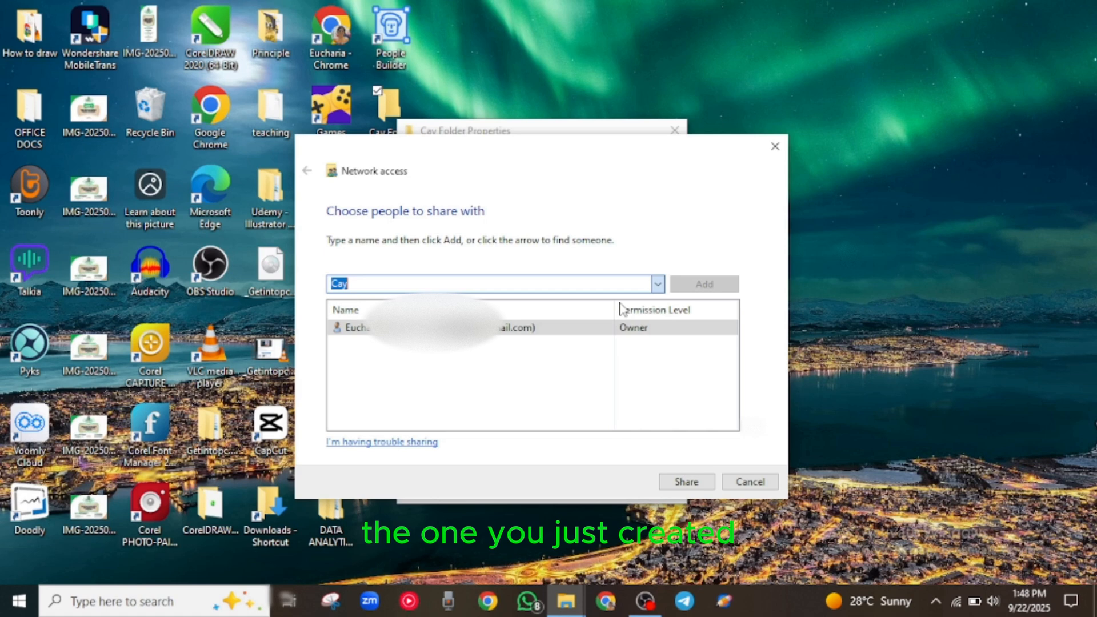
{"action": "left_click", "coordinate": [705, 283]}
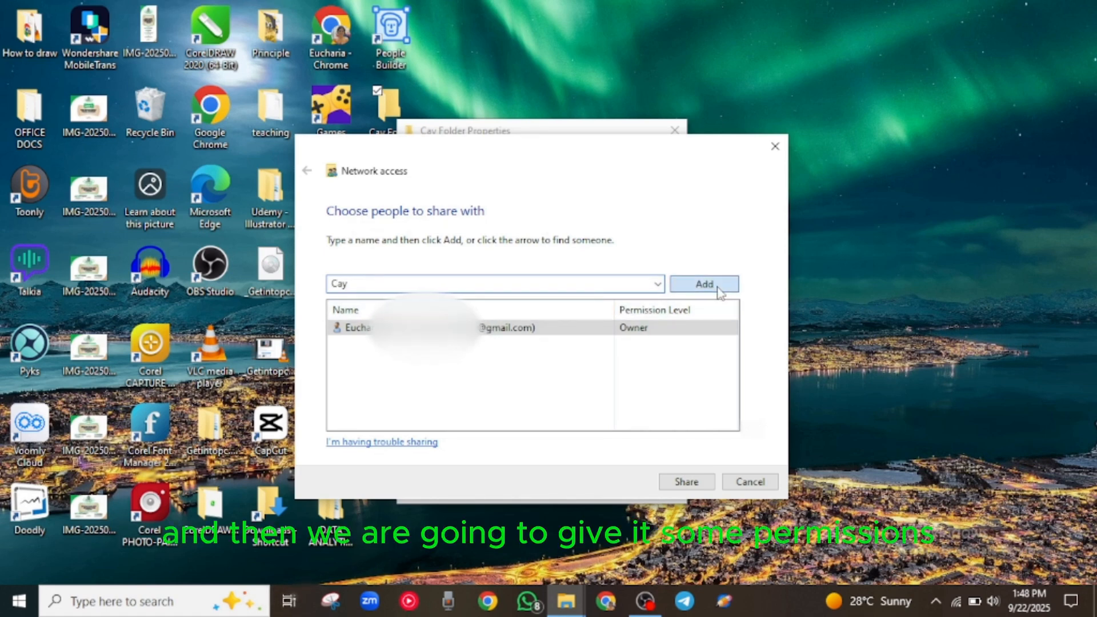
{"action": "left_click", "coordinate": [703, 283]}
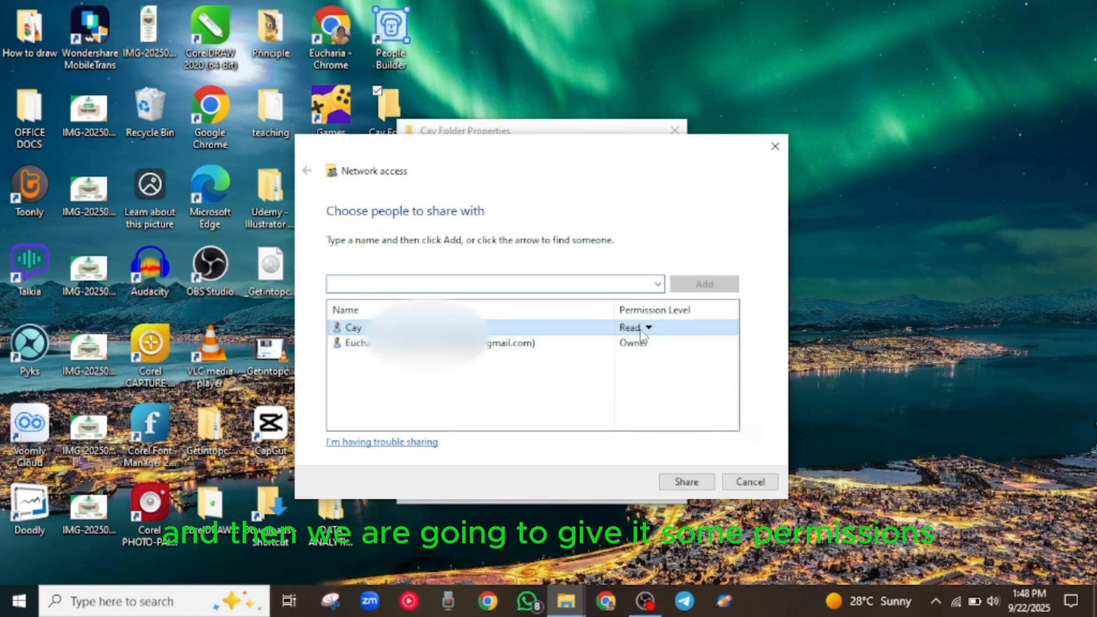
Give Cay Read/Write access, confirm the share and close the folder's properties.
{"action": "left_click", "coordinate": [645, 328]}
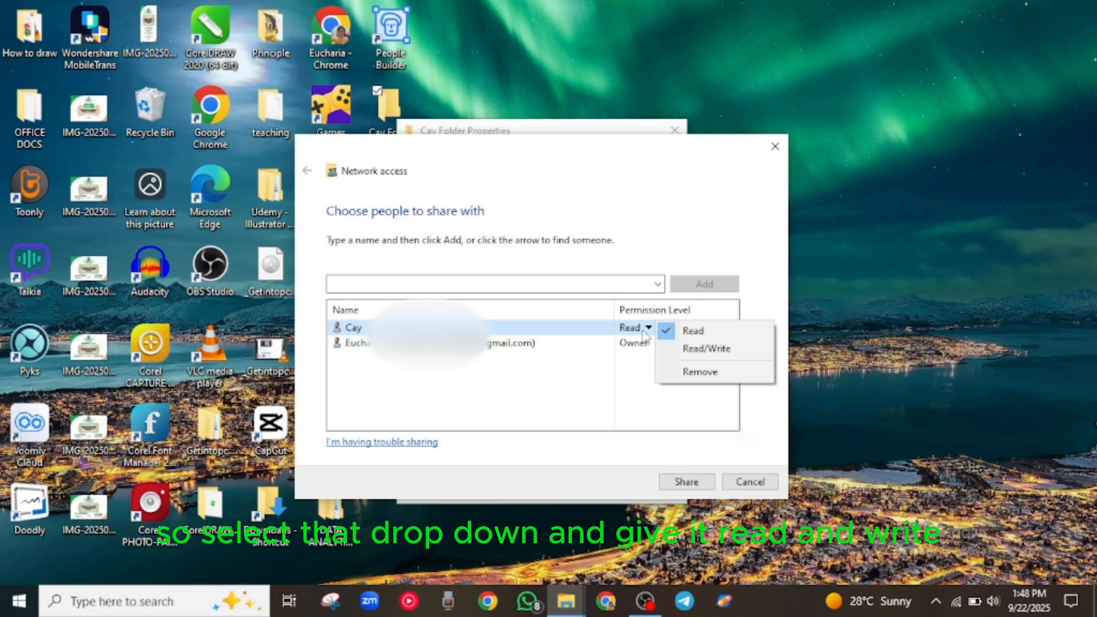
{"action": "left_click", "coordinate": [706, 349]}
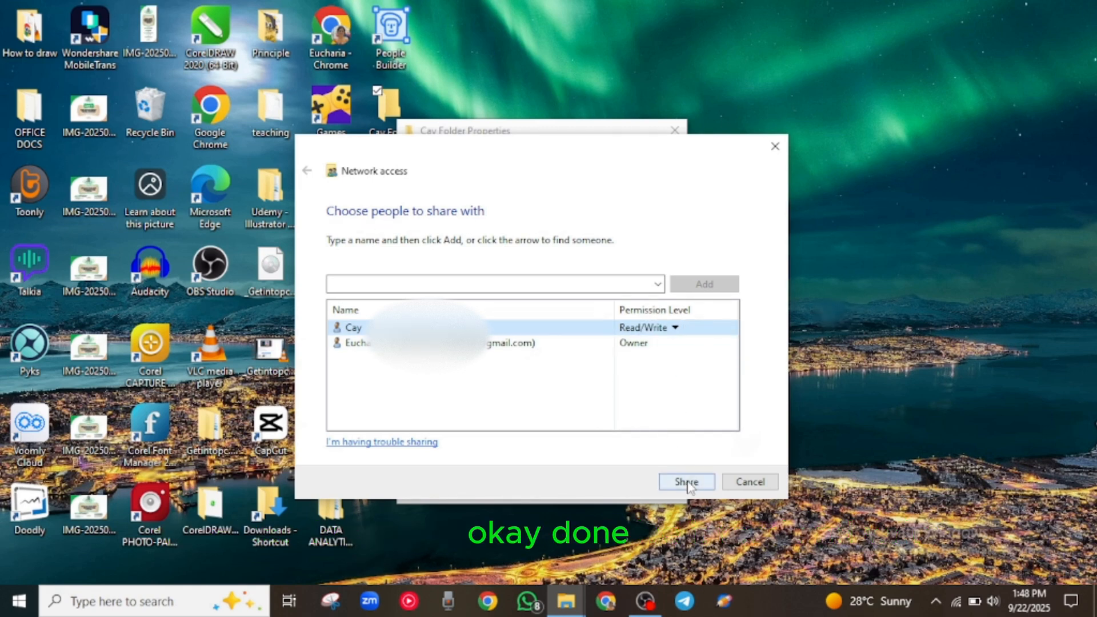
{"action": "left_click", "coordinate": [686, 482]}
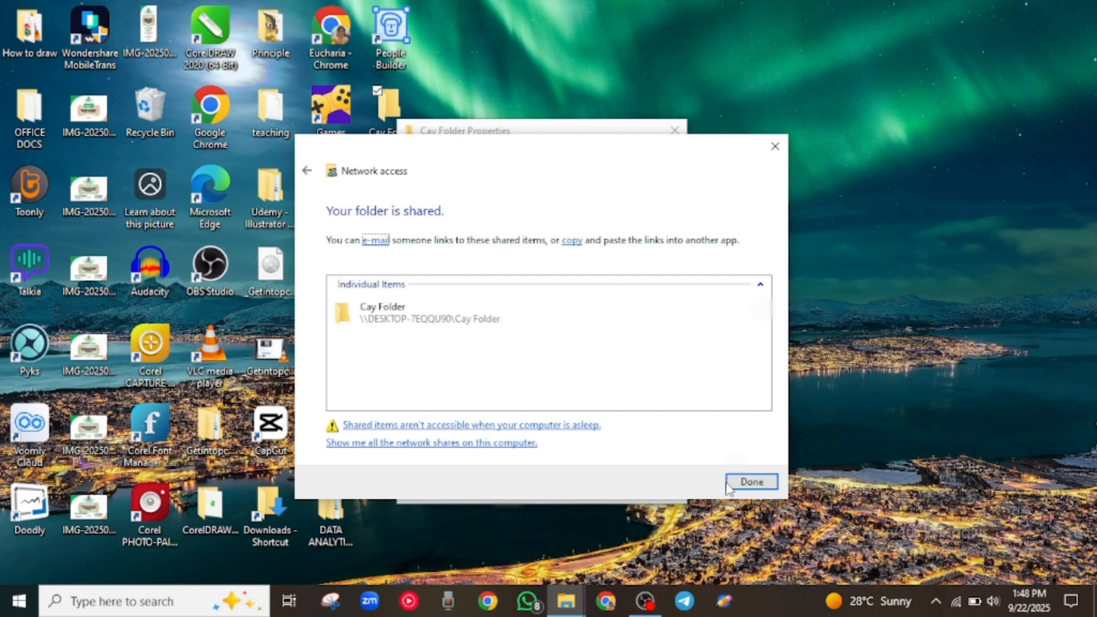
{"action": "left_click", "coordinate": [751, 481]}
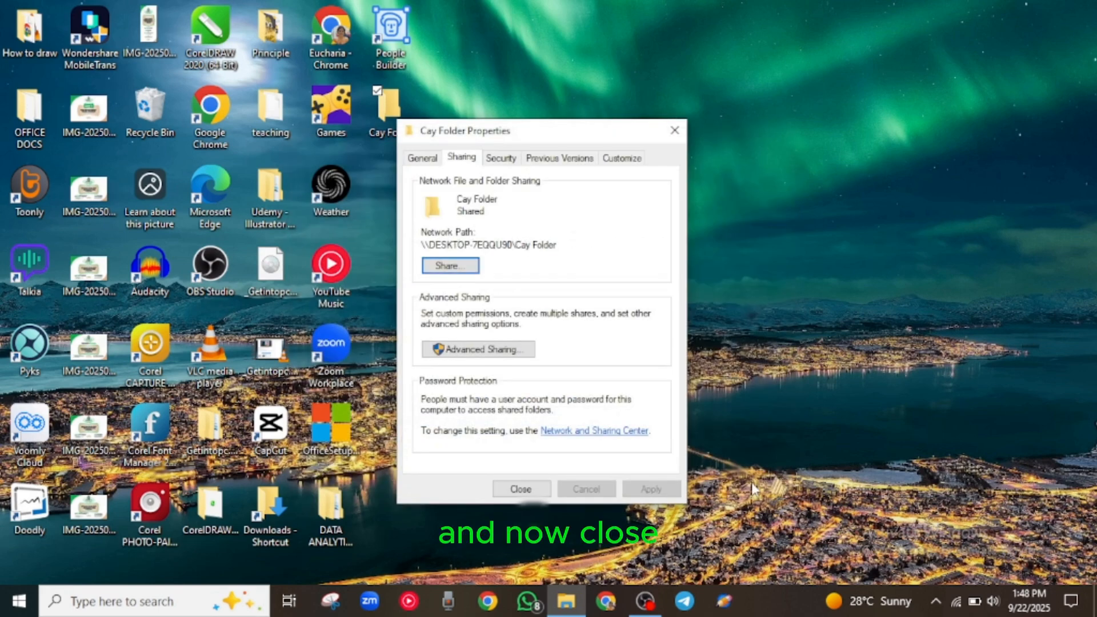
{"action": "left_click", "coordinate": [521, 489]}
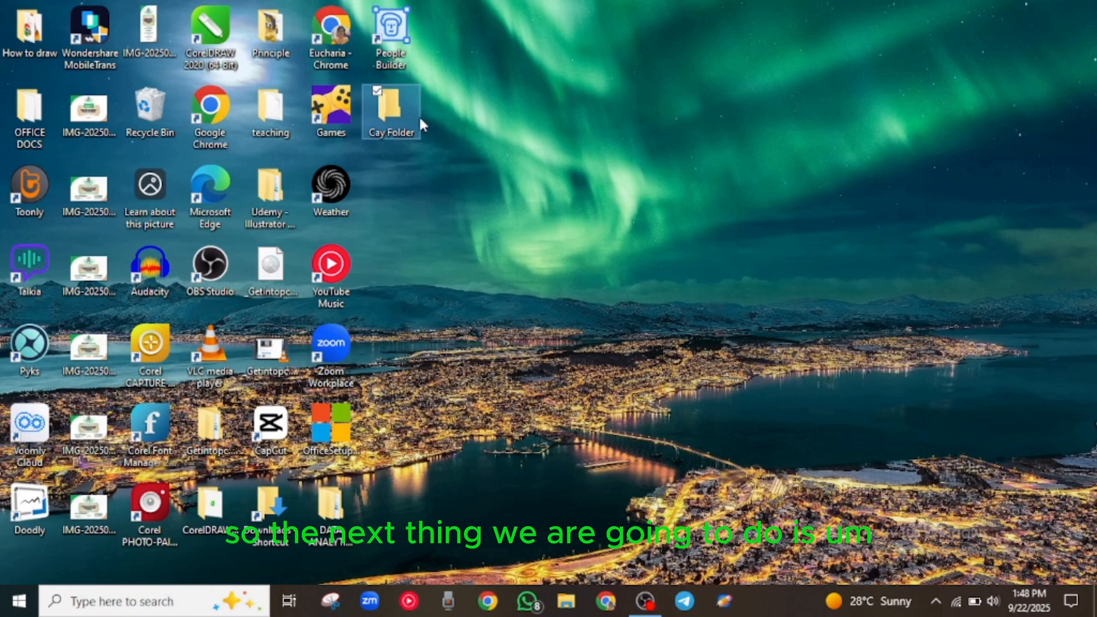
{"action": "mouse_move", "coordinate": [499, 245]}
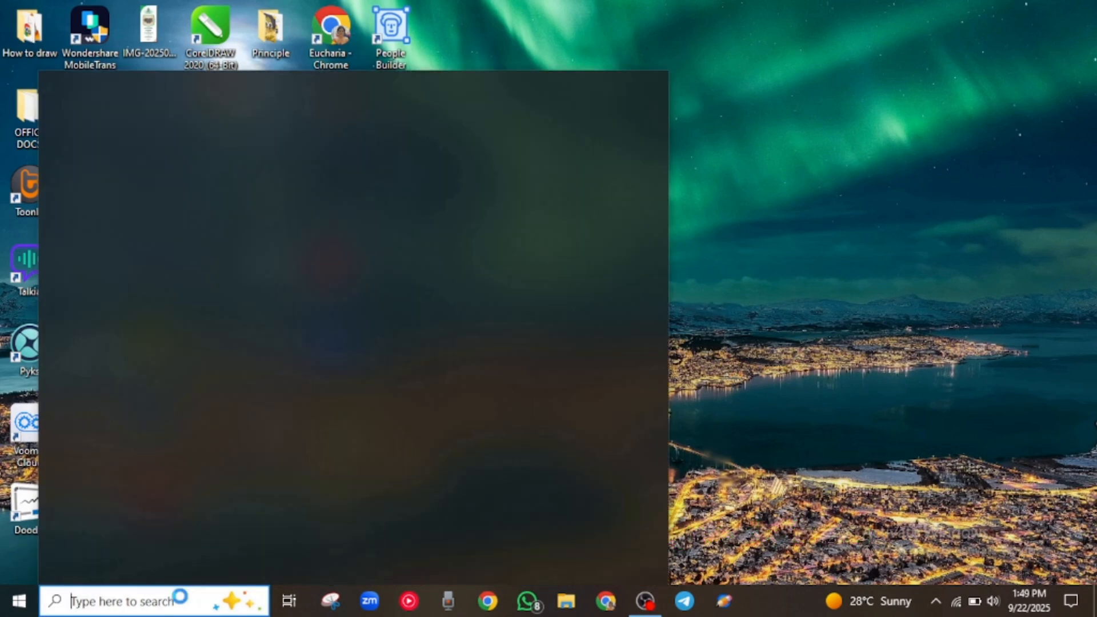
Find the PC's IPv4 address in the Wi-Fi connection properties under Network & Internet status.
{"action": "type", "text": "netw"}
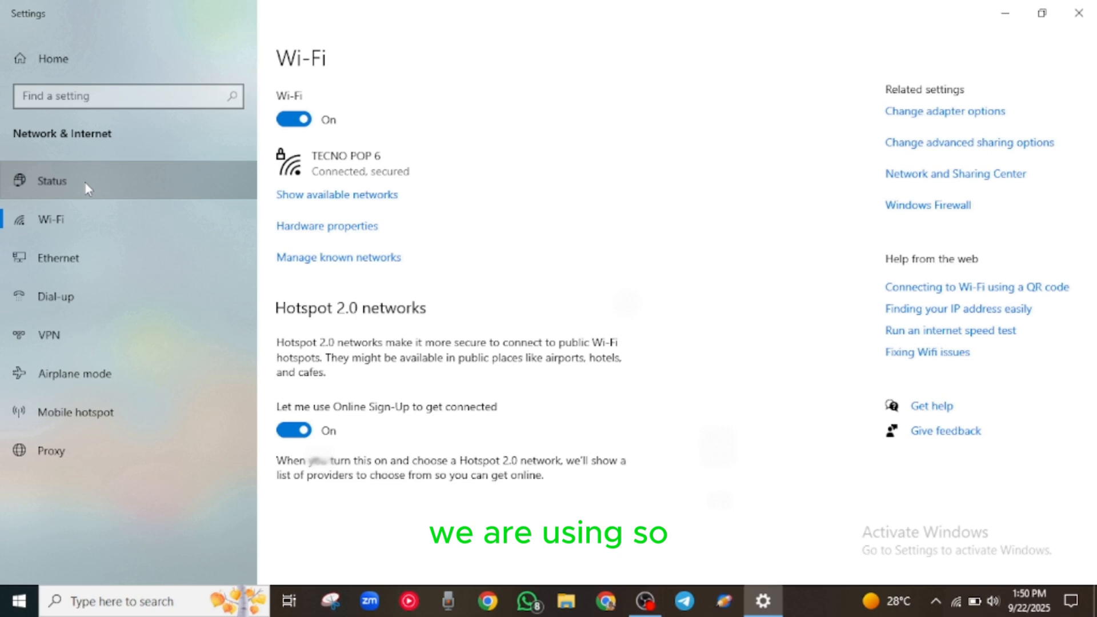
{"action": "left_click", "coordinate": [52, 181]}
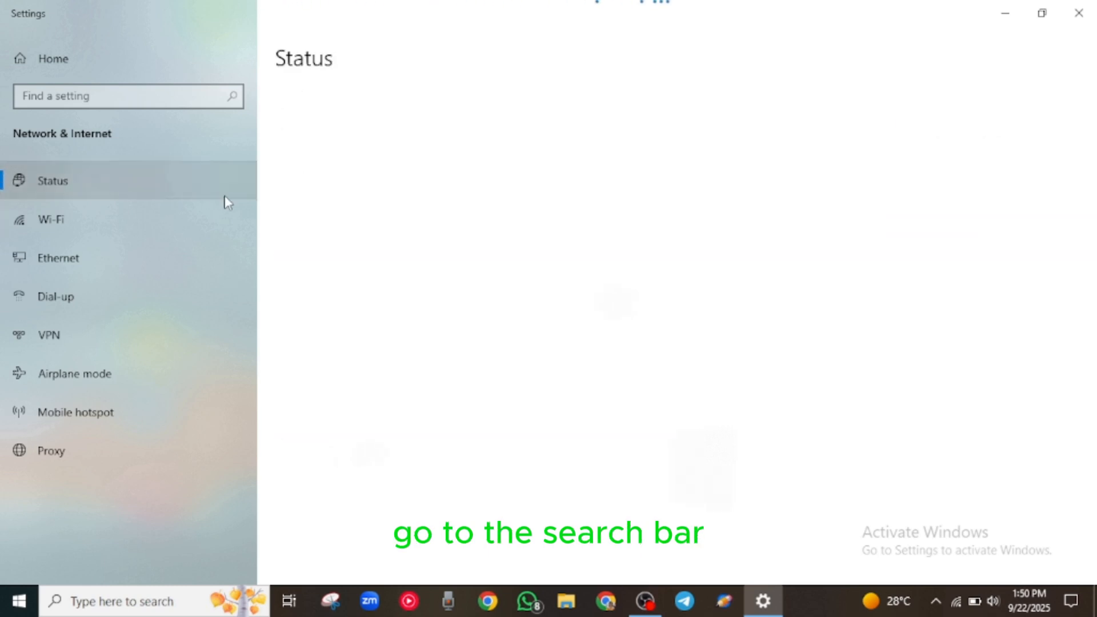
{"action": "left_click", "coordinate": [52, 180]}
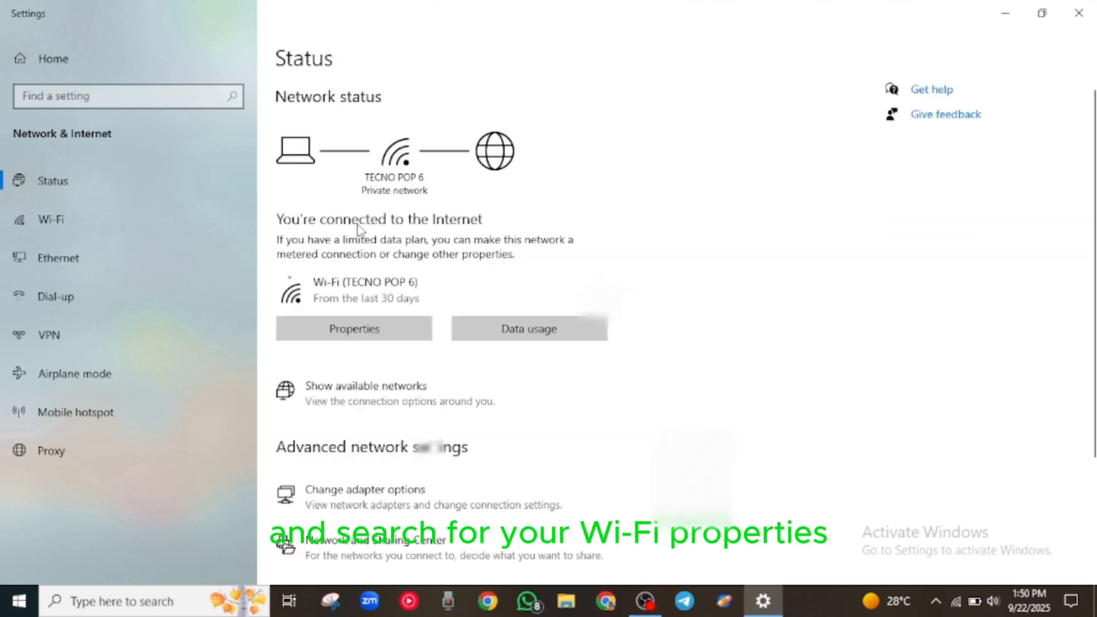
{"action": "scroll", "scroll_direction": "down", "scroll_amount": 3}
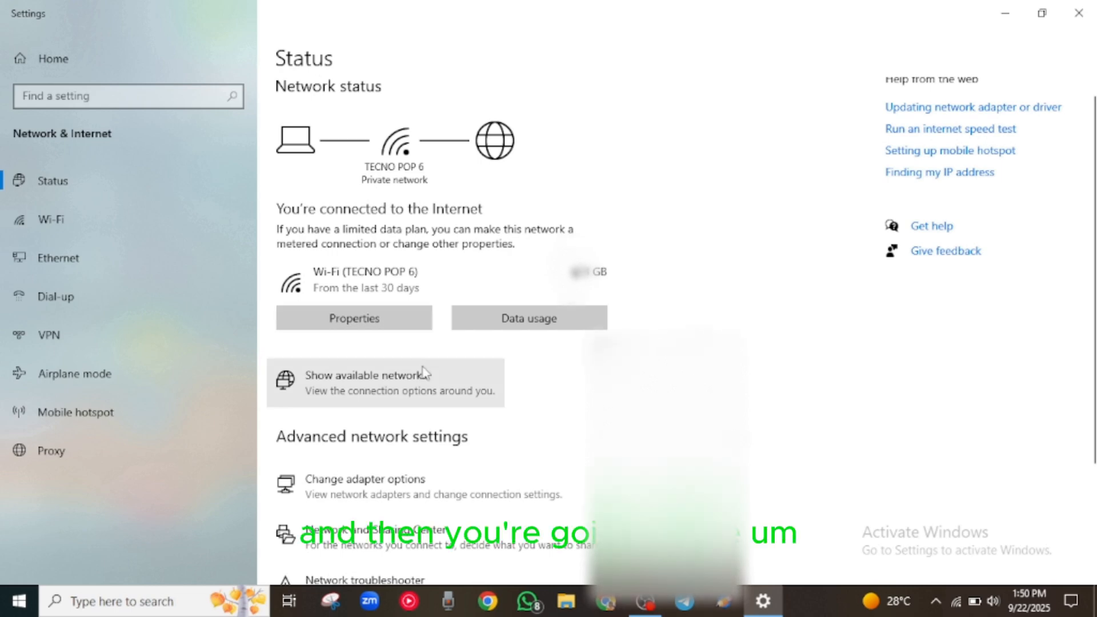
{"action": "scroll", "scroll_direction": "down", "scroll_amount": 3}
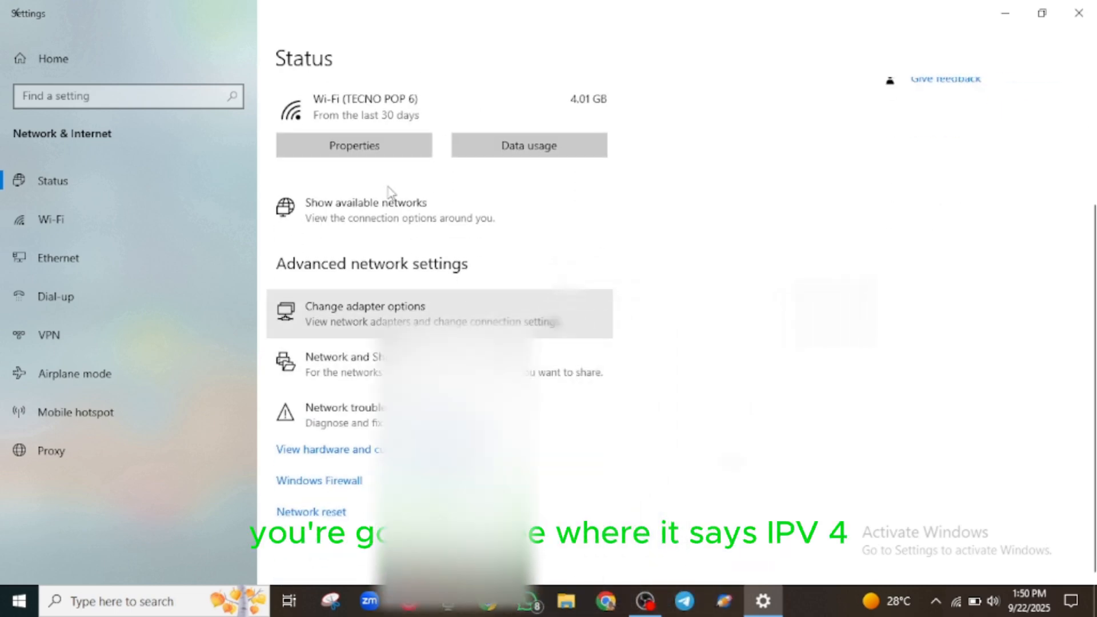
{"action": "left_click", "coordinate": [354, 145]}
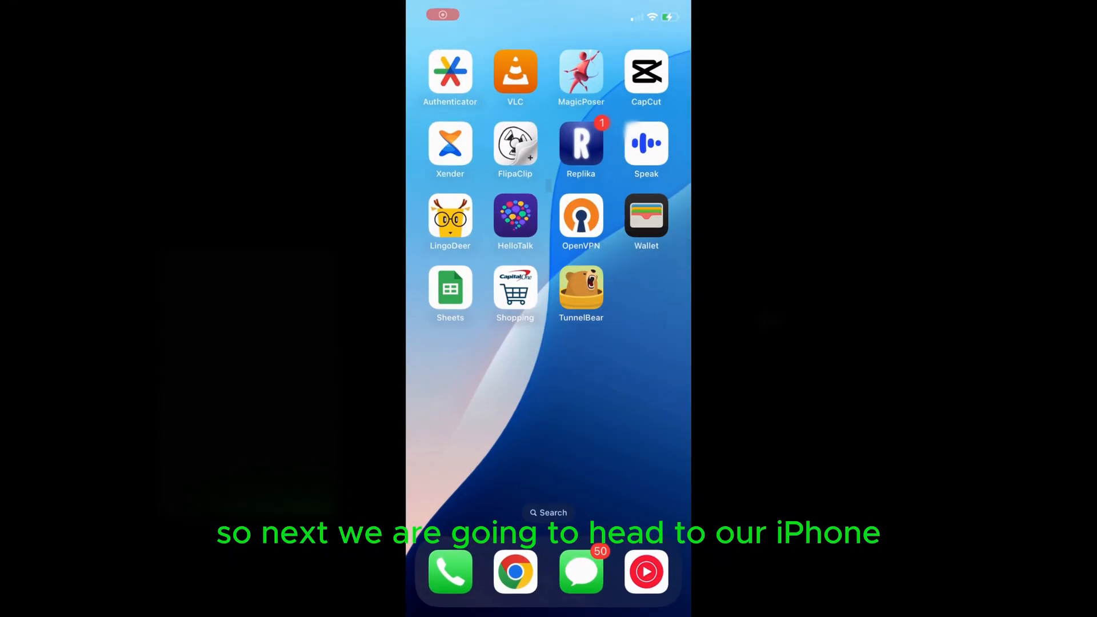
Launch the Files app on the iPhone and start Connect to Server from the Browse menu.
{"action": "left_click", "coordinate": [547, 512]}
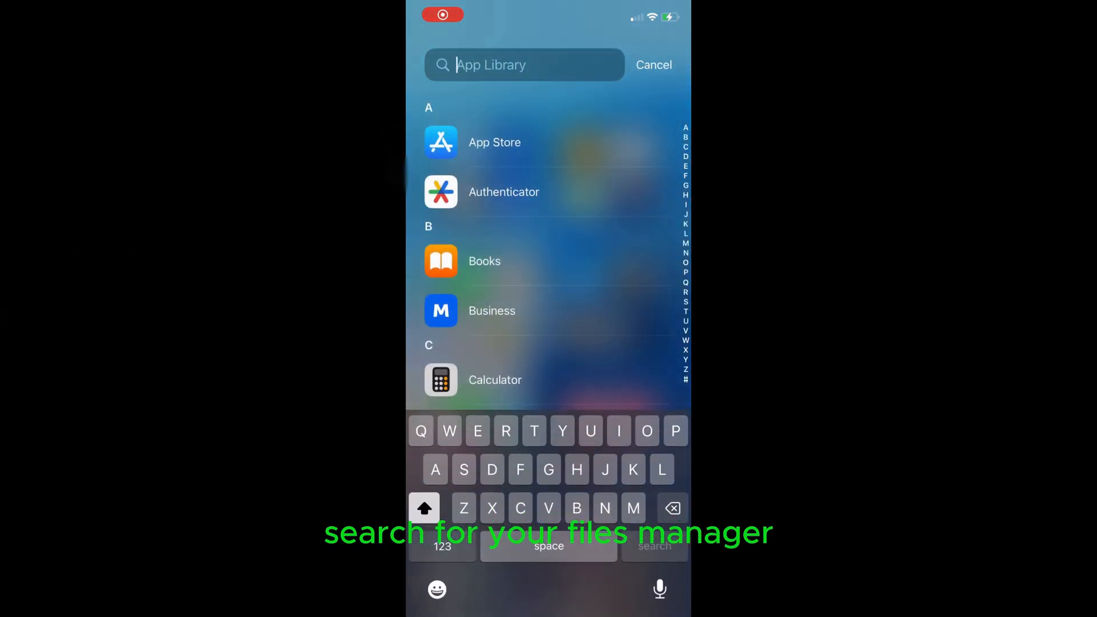
{"action": "type", "text": "Fil"}
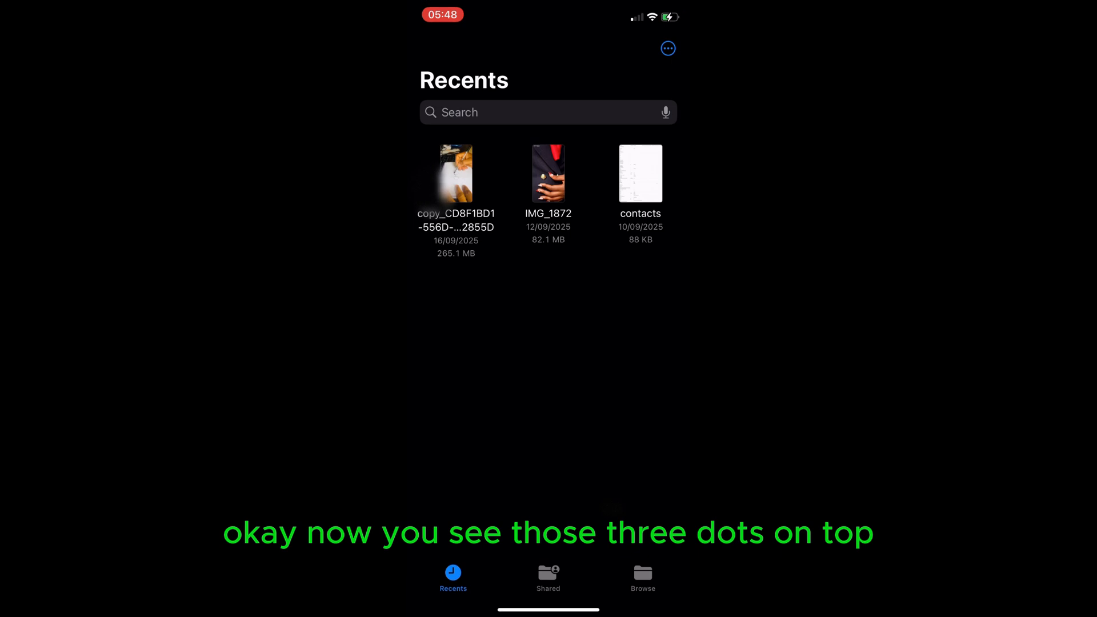
{"action": "left_click", "coordinate": [642, 577]}
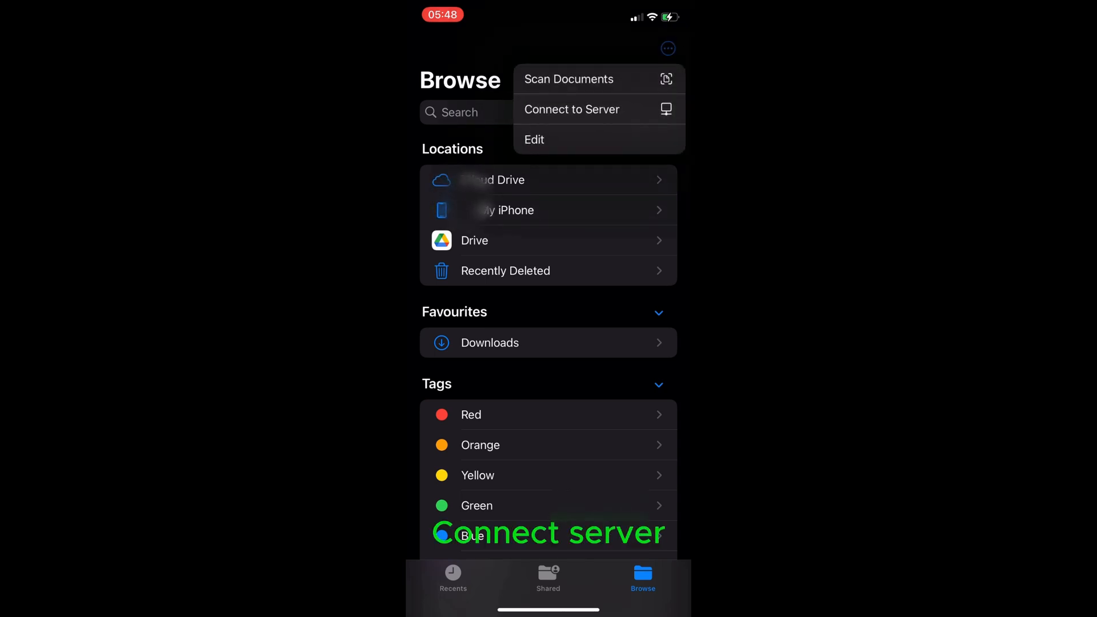
{"action": "left_click", "coordinate": [571, 110]}
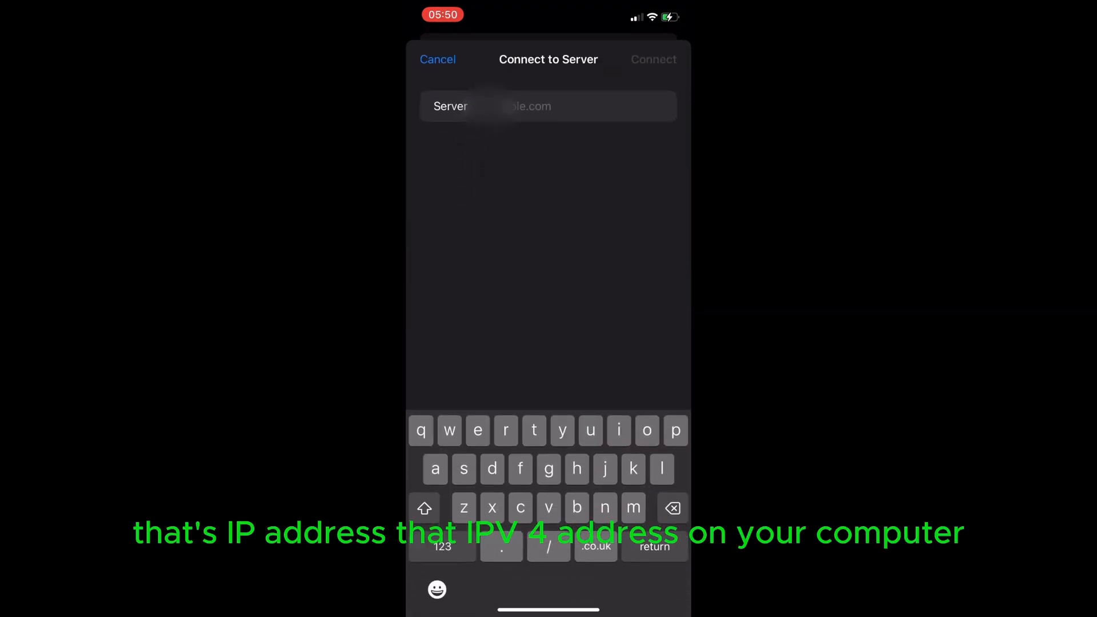
Enter the PC's IPv4 address as the server and connect as a Registered User.
{"action": "left_click", "coordinate": [547, 105]}
{"action": "type", "text": "19"}
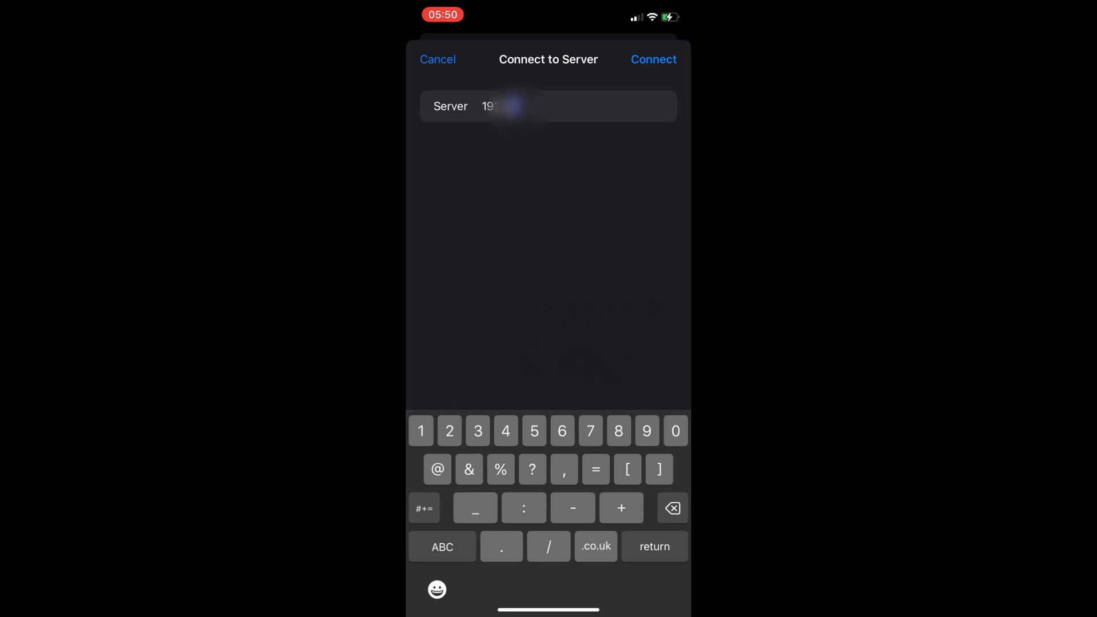
{"action": "left_click", "coordinate": [618, 431]}
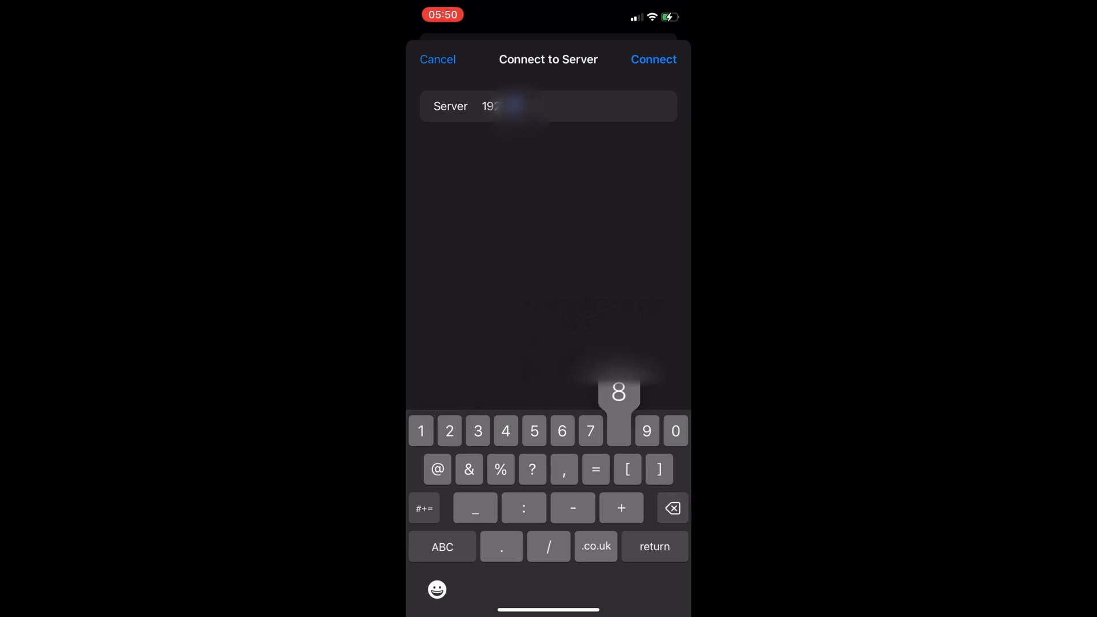
{"action": "left_click", "coordinate": [619, 431]}
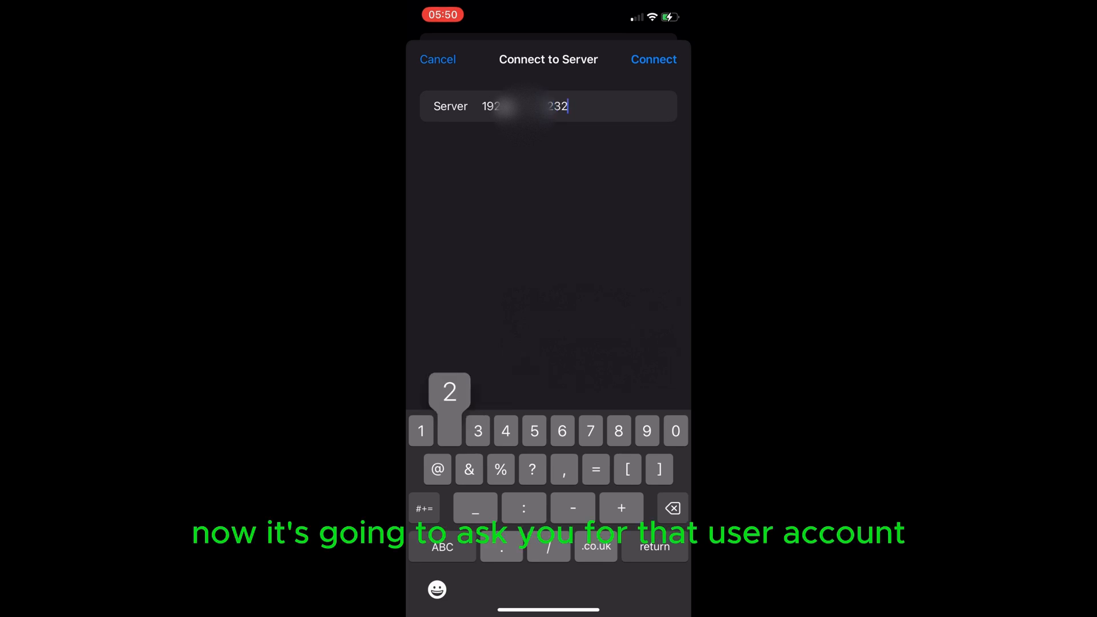
{"action": "left_click", "coordinate": [449, 431]}
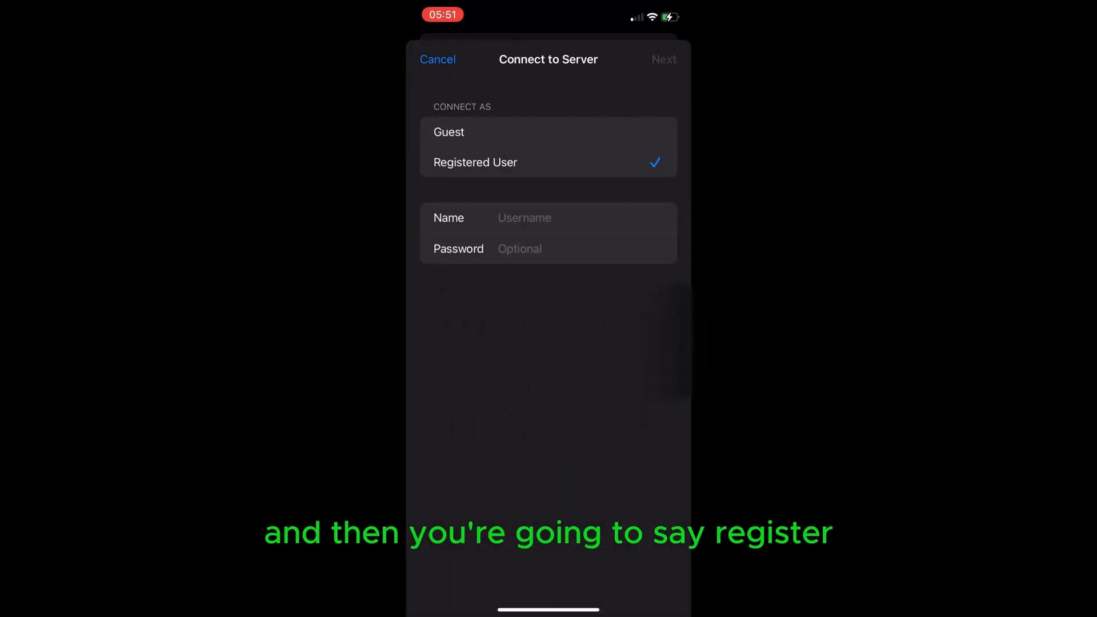
Sign in to the PC as registered user 'Cay' and open the shared Cay Folder on the phone.
{"action": "left_click", "coordinate": [580, 217]}
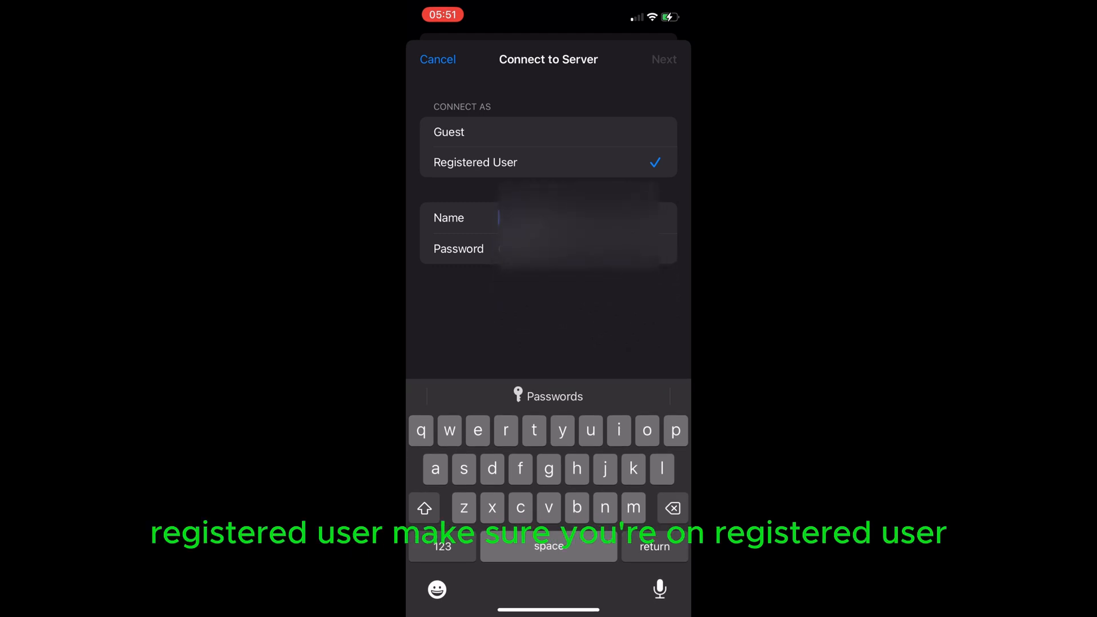
{"action": "type", "text": "Cay"}
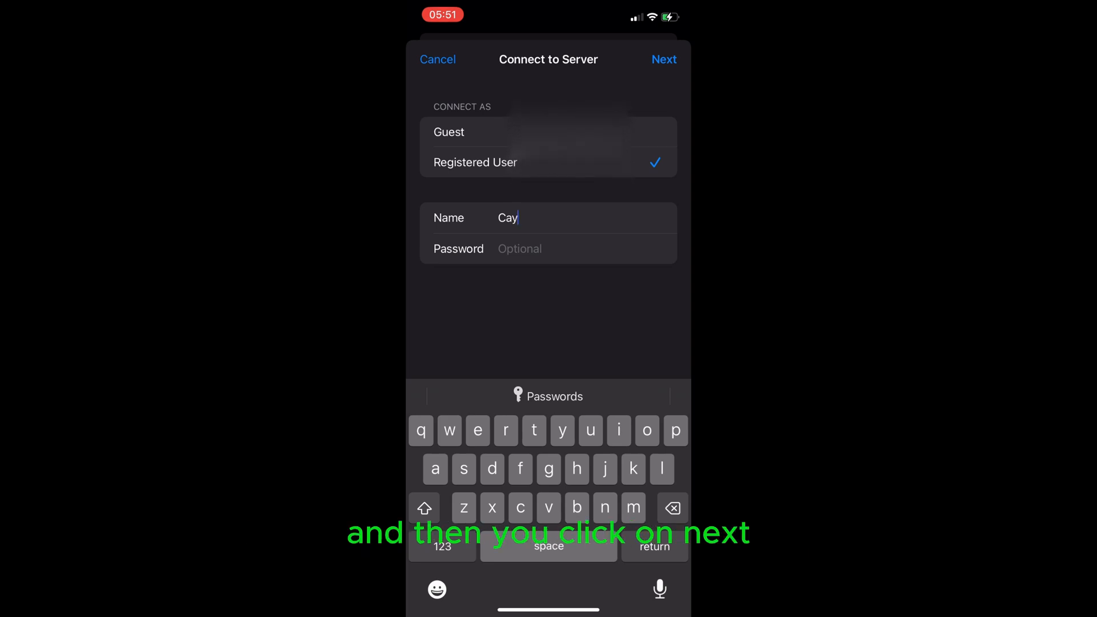
{"action": "left_click", "coordinate": [663, 59]}
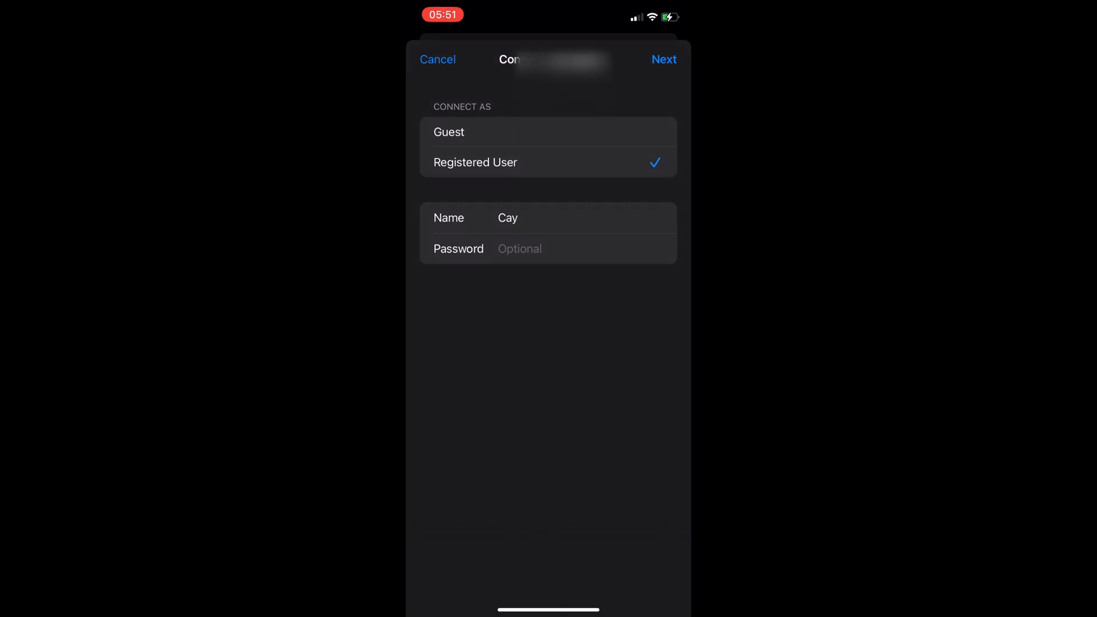
{"action": "left_click", "coordinate": [662, 59]}
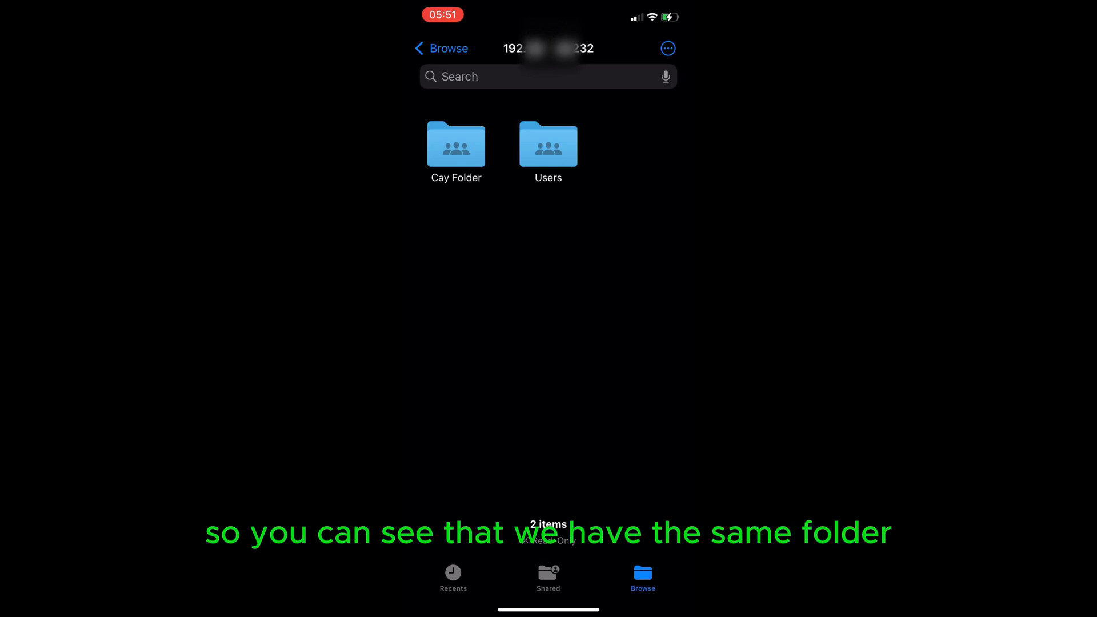
{"action": "left_click", "coordinate": [456, 144]}
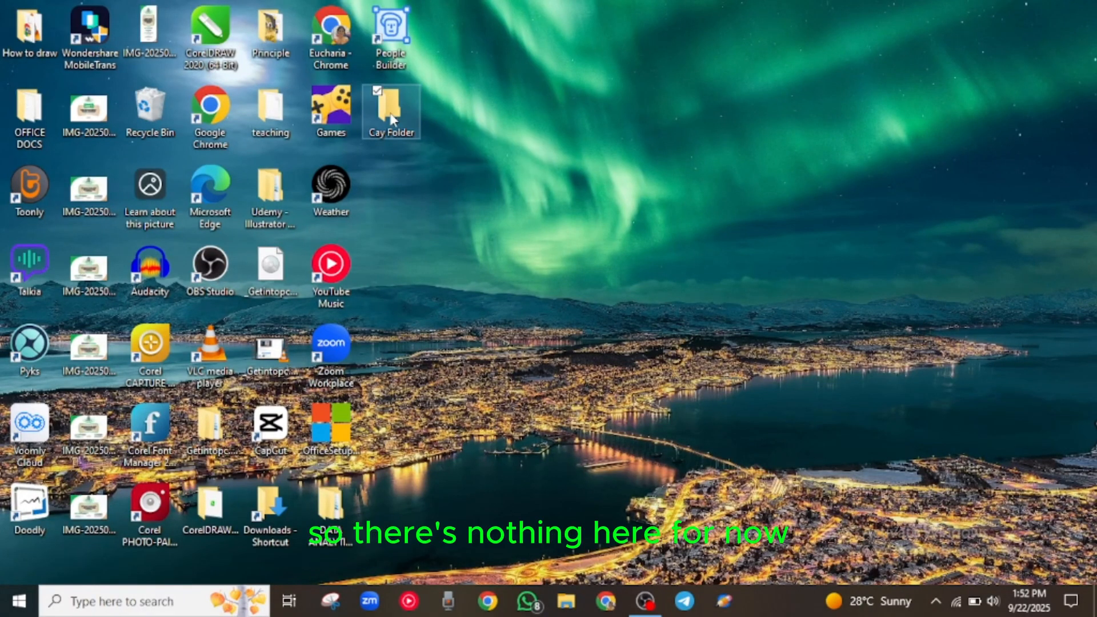
Copy the recorded .mkv video from Videos into Cay Folder on the Desktop.
{"action": "double_click", "coordinate": [391, 112]}
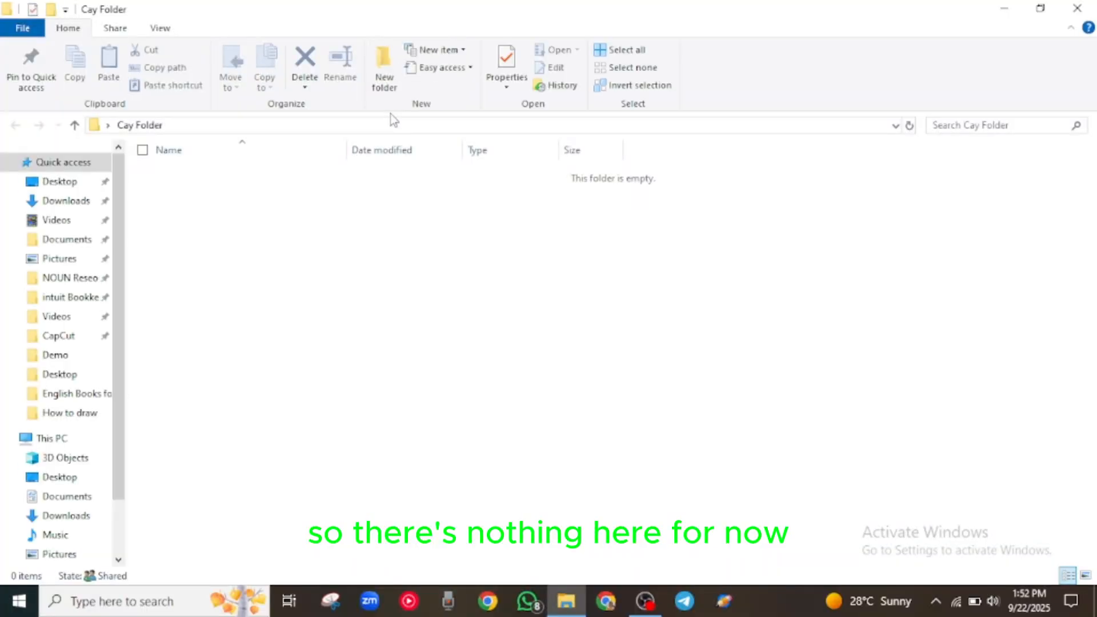
{"action": "left_click", "coordinate": [56, 220]}
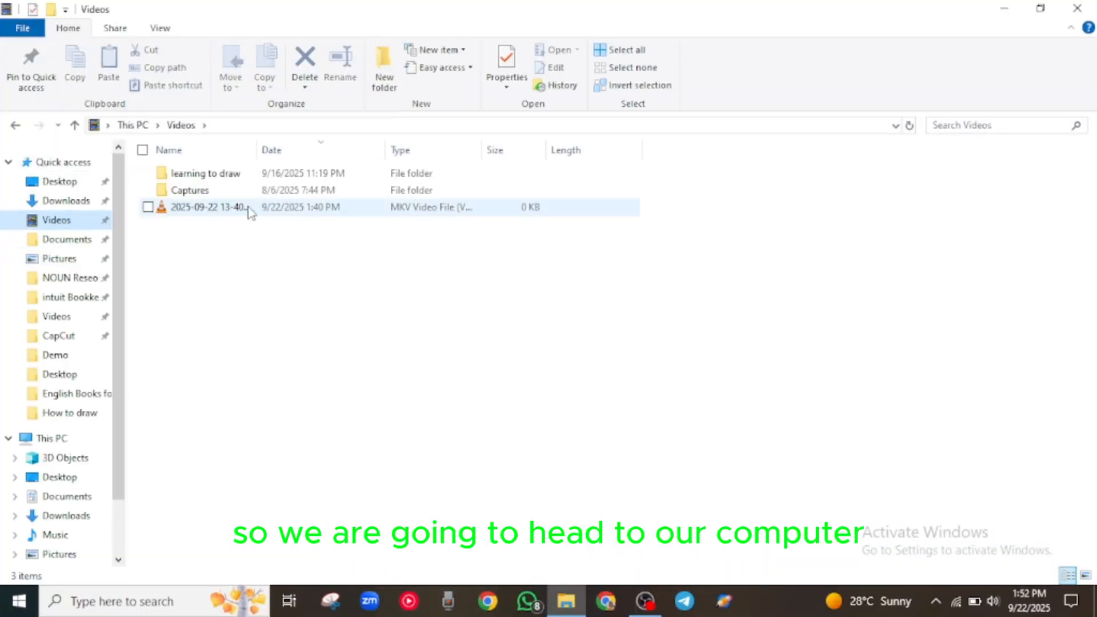
{"action": "right_click", "coordinate": [208, 207]}
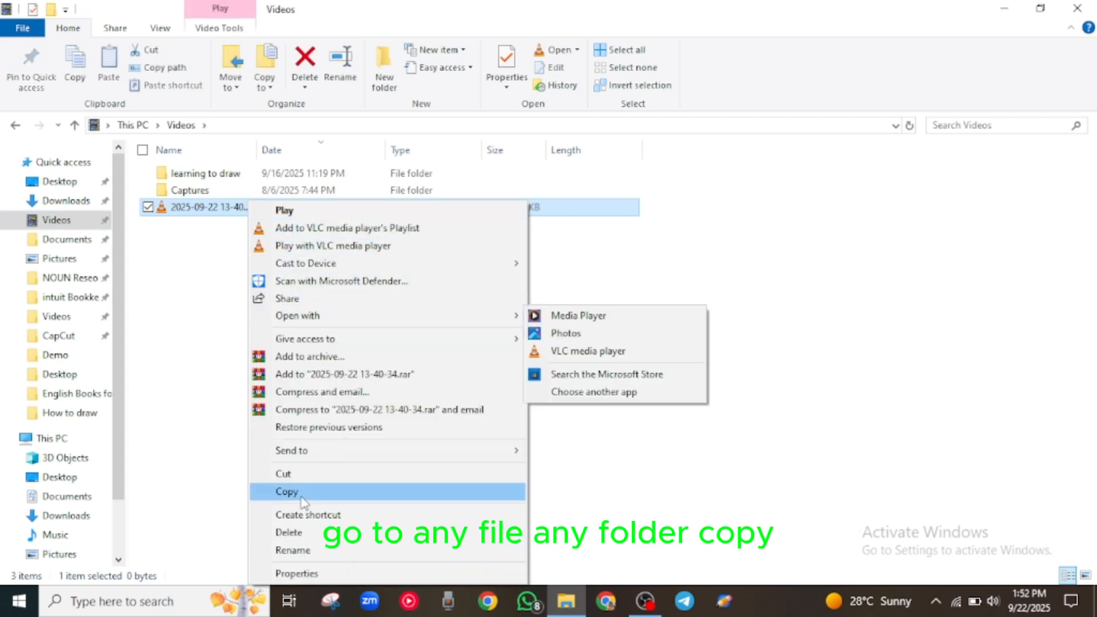
{"action": "left_click", "coordinate": [287, 491]}
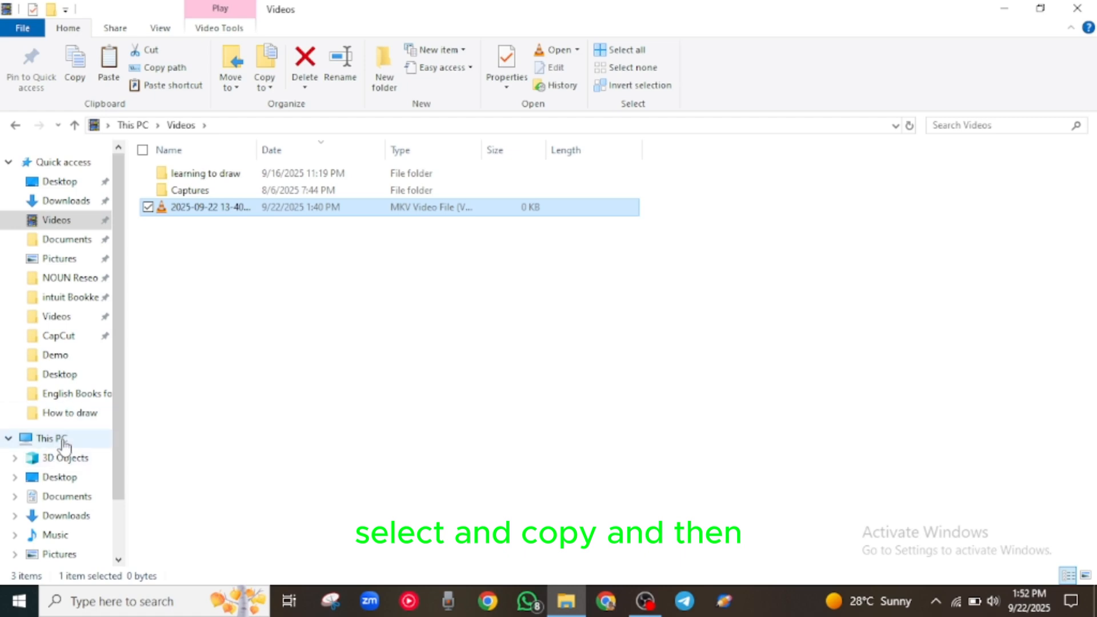
{"action": "left_click", "coordinate": [60, 477]}
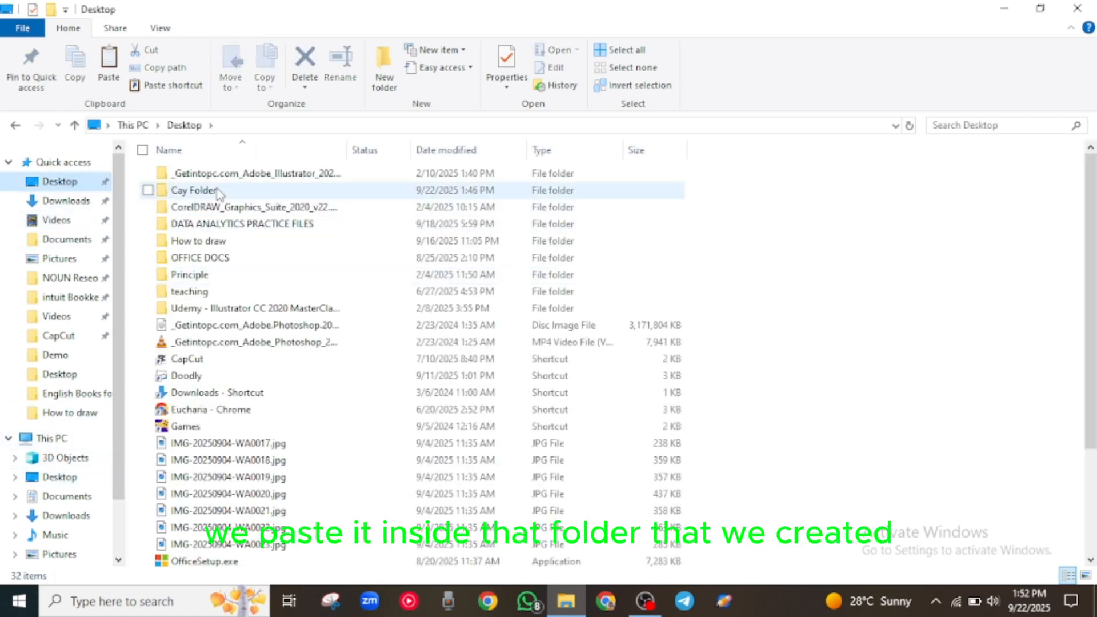
{"action": "double_click", "coordinate": [194, 190]}
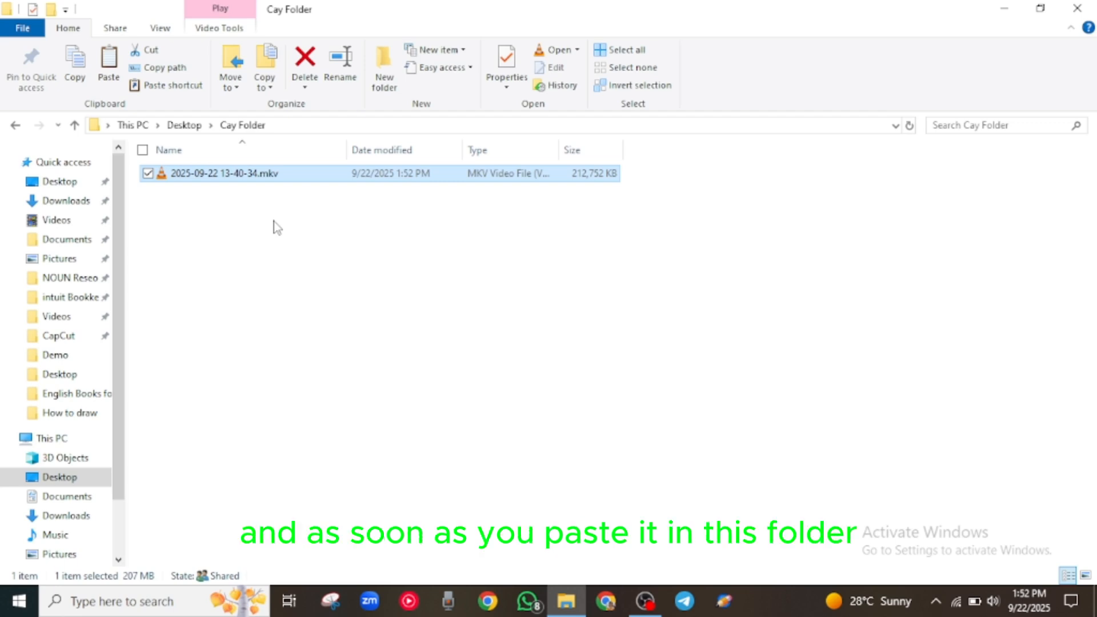
{"action": "mouse_move", "coordinate": [407, 213]}
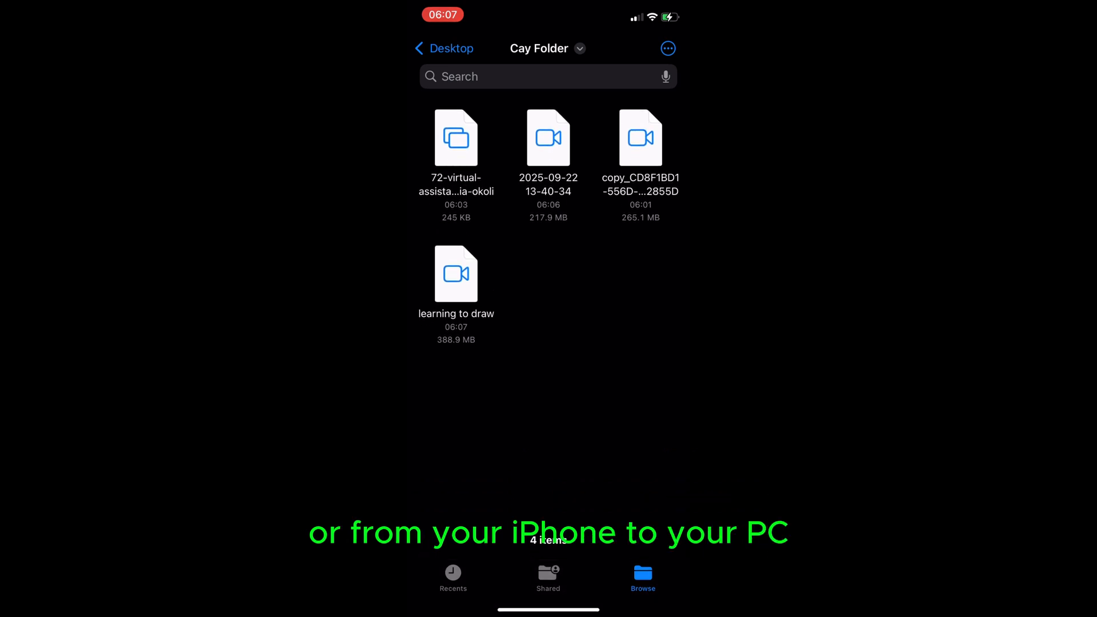
Preview one of the four transferred videos listed in Cay Folder on the phone.
{"action": "left_click", "coordinate": [456, 273]}
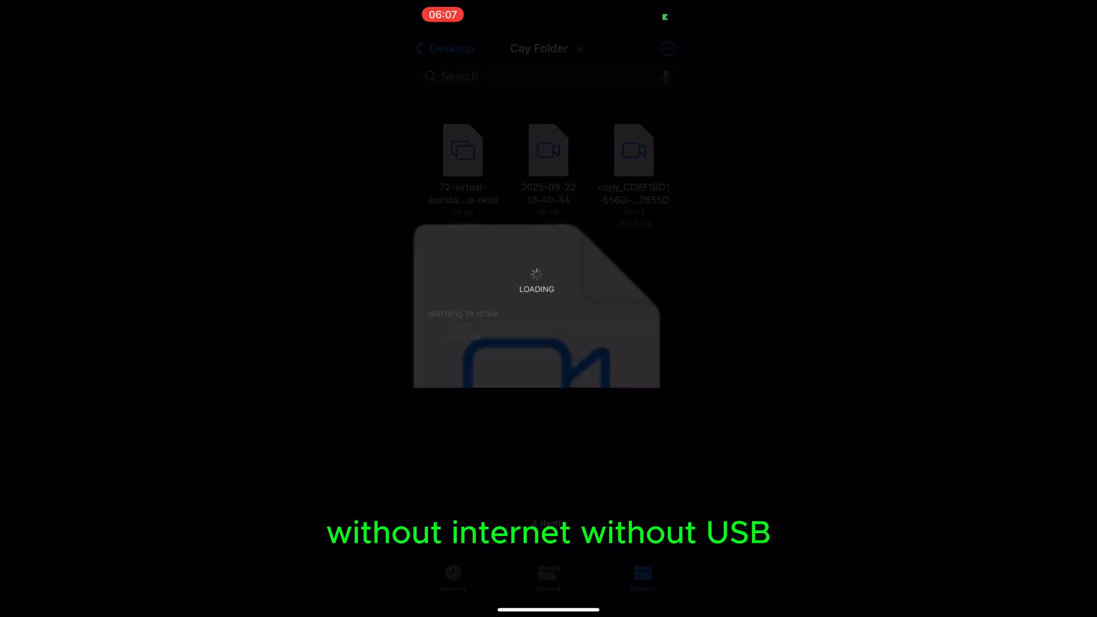